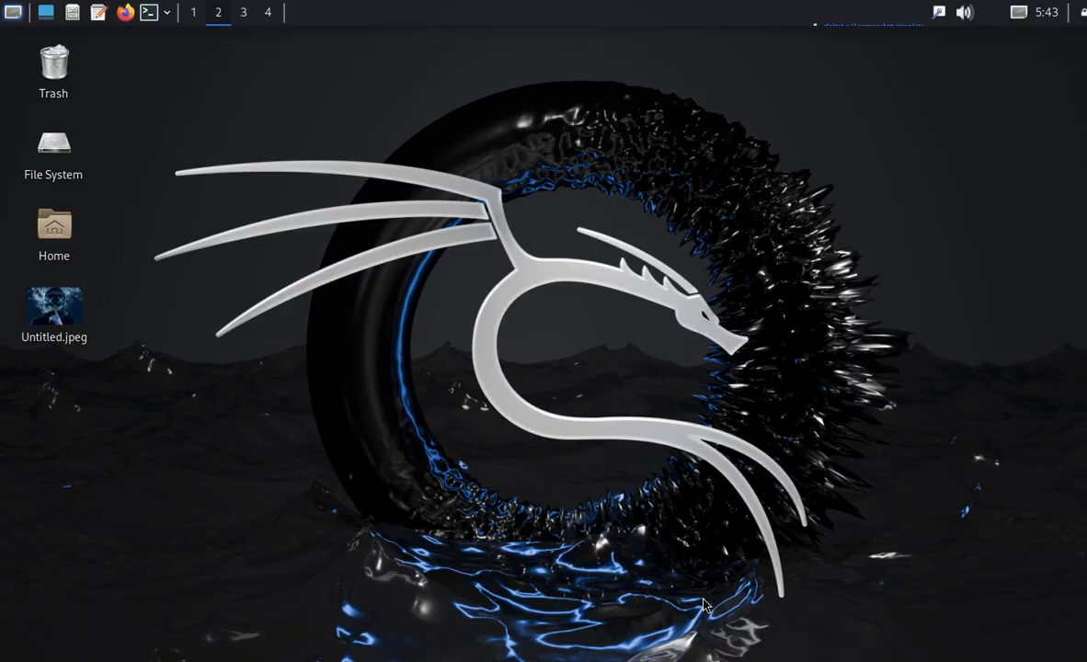
{"action": "mouse_move", "coordinate": [724, 584]}
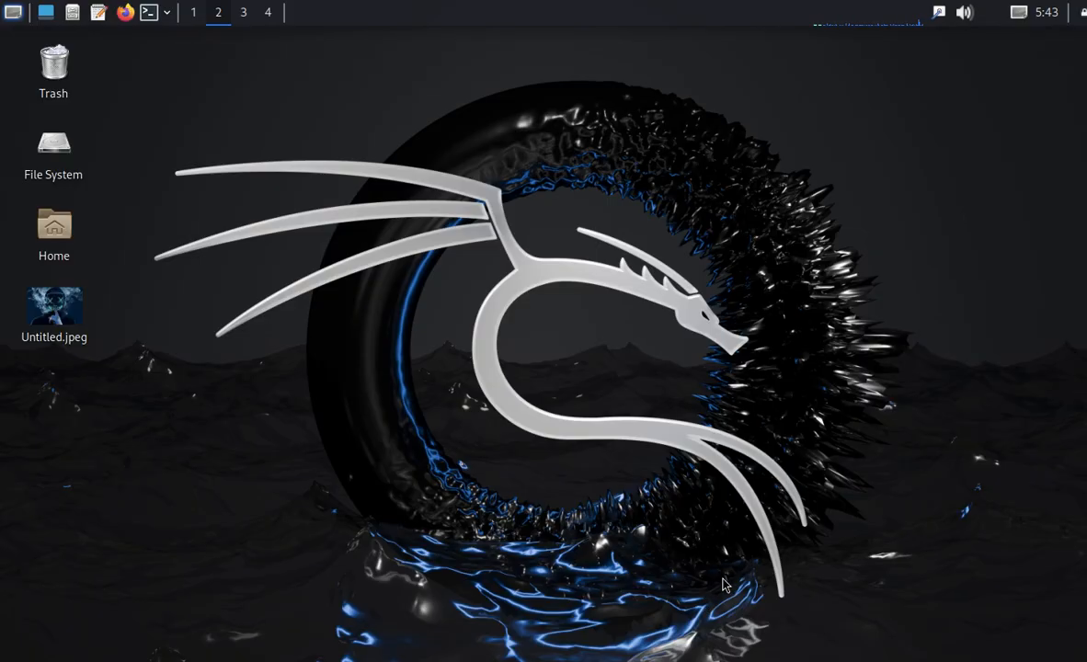
{"action": "mouse_move", "coordinate": [697, 572]}
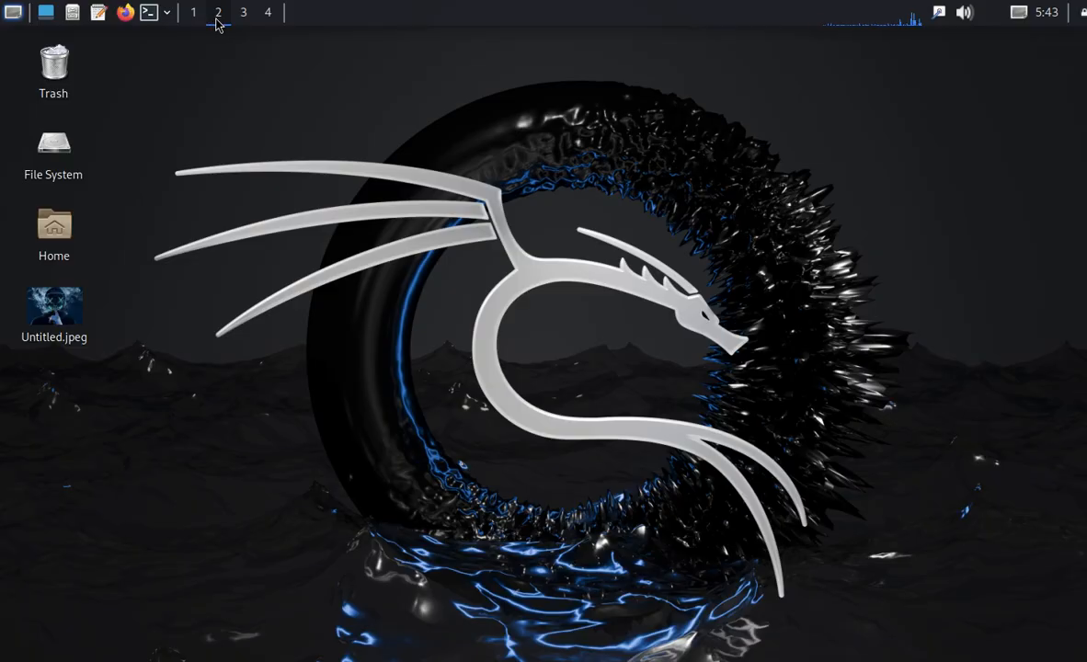
- Launch a QTerminal window and become root with 'sudo su' and the kali password
{"action": "left_click", "coordinate": [216, 11]}
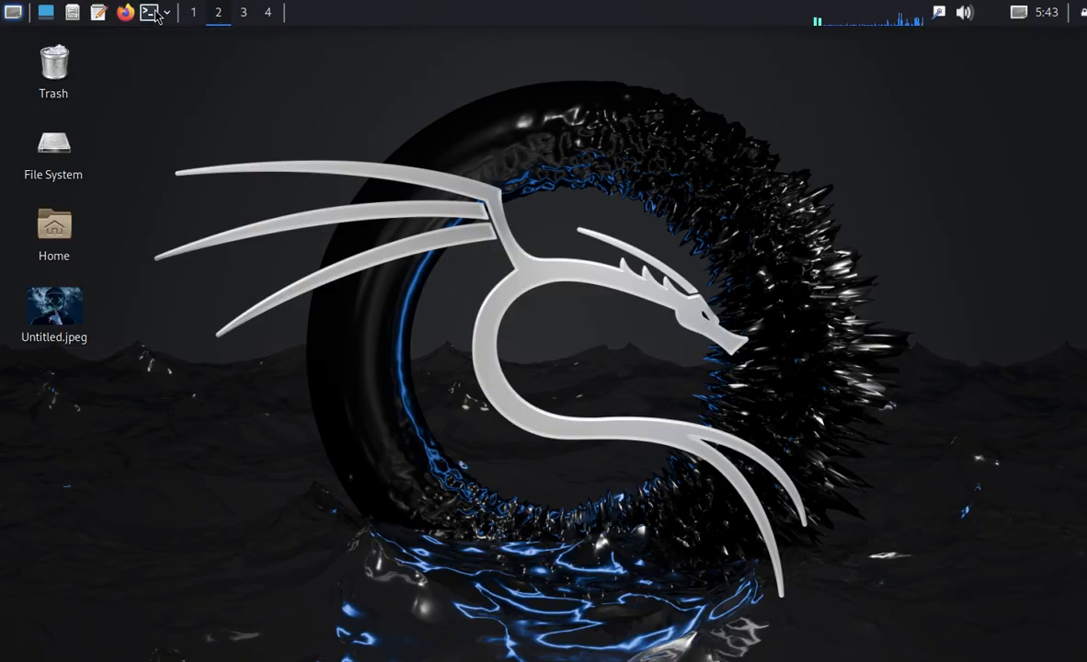
{"action": "left_click", "coordinate": [149, 11]}
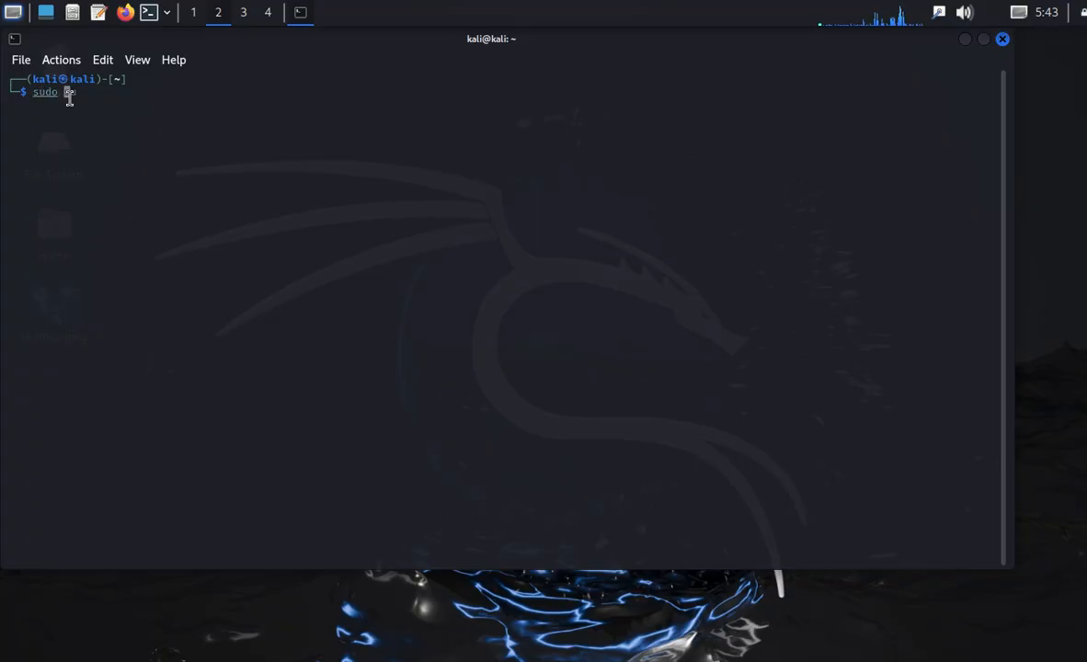
{"action": "key", "text": "Return"}
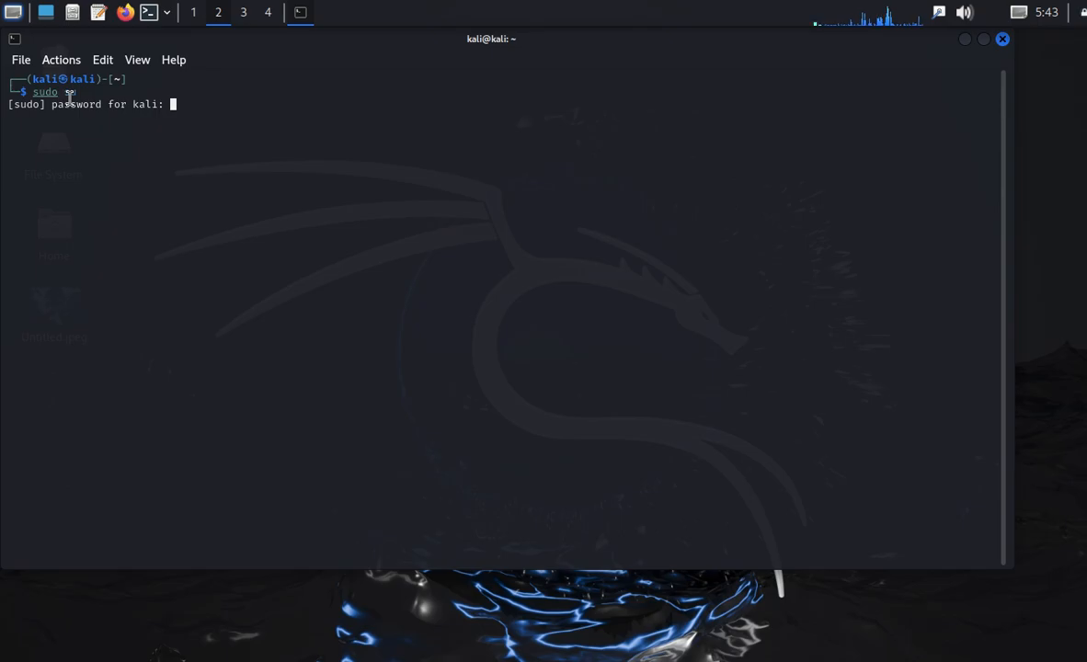
{"action": "key", "text": "Return"}
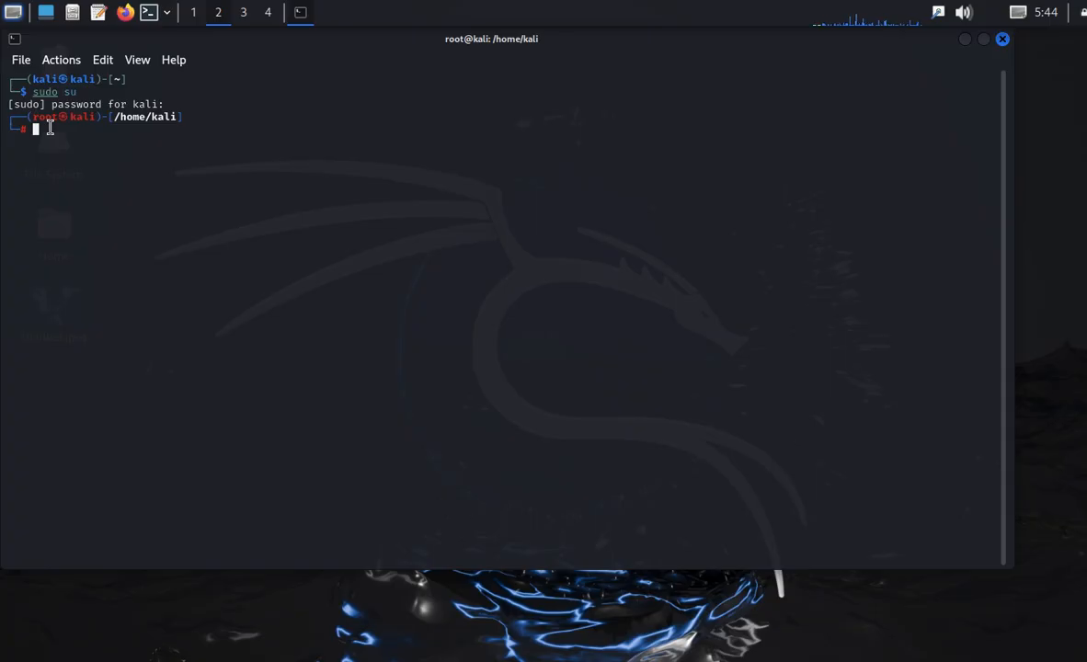
{"action": "mouse_move", "coordinate": [45, 151]}
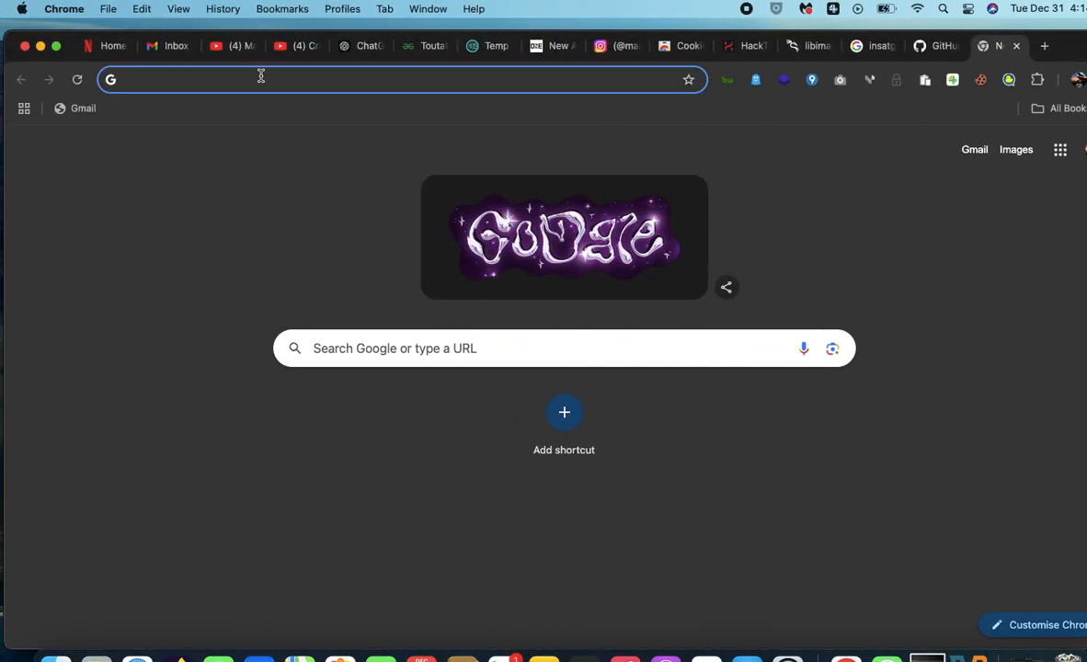
- Search Google for 'tautatis for kali linux os git hub' from the address bar
{"action": "left_click", "coordinate": [261, 79]}
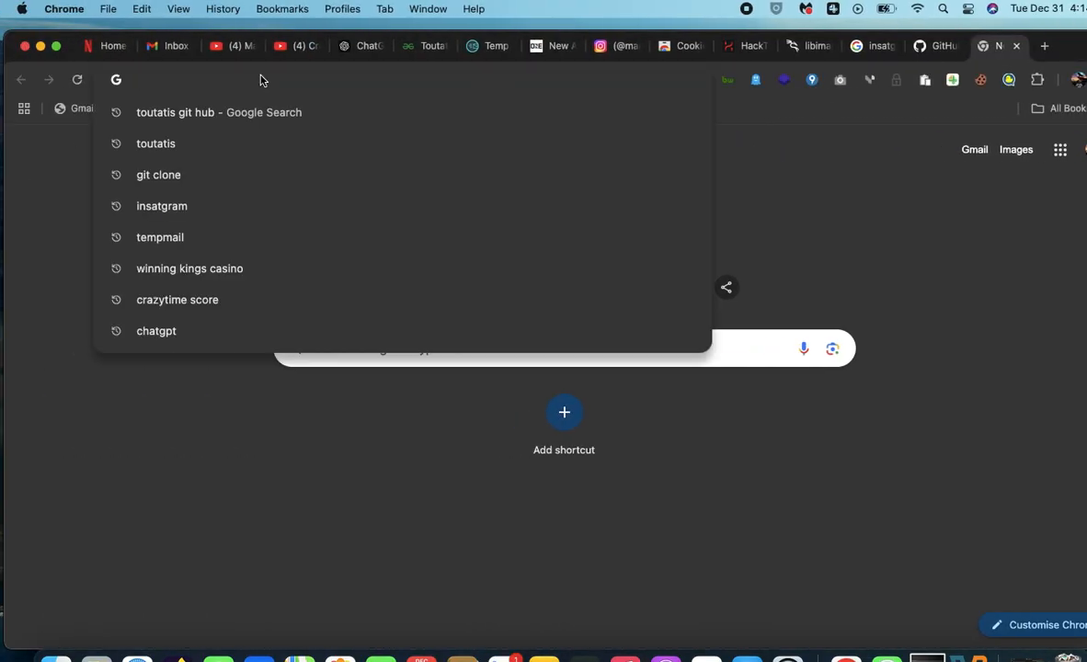
{"action": "type", "text": "tautatis for kali linux os git hub"}
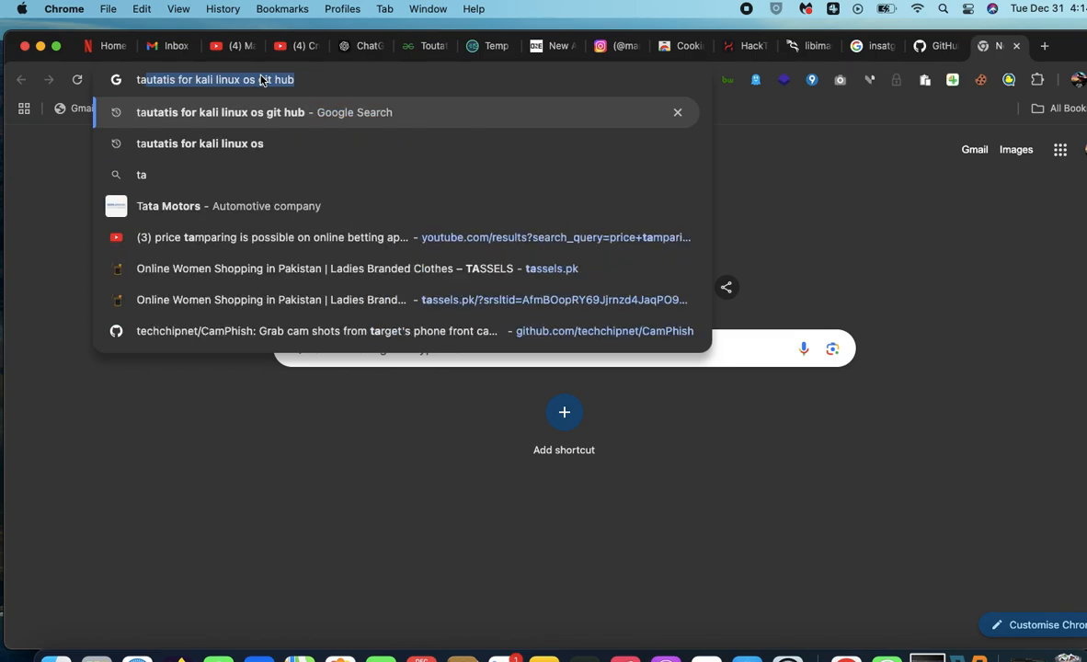
{"action": "type", "text": "tatais"}
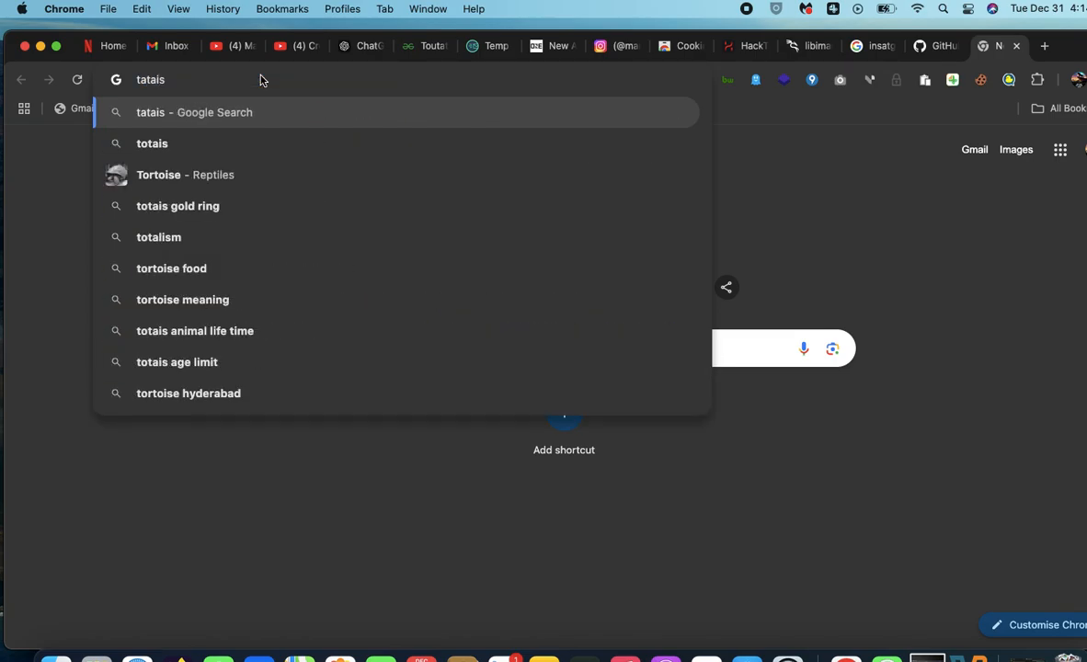
{"action": "type", "text": "tautatis for kali linux os git hub"}
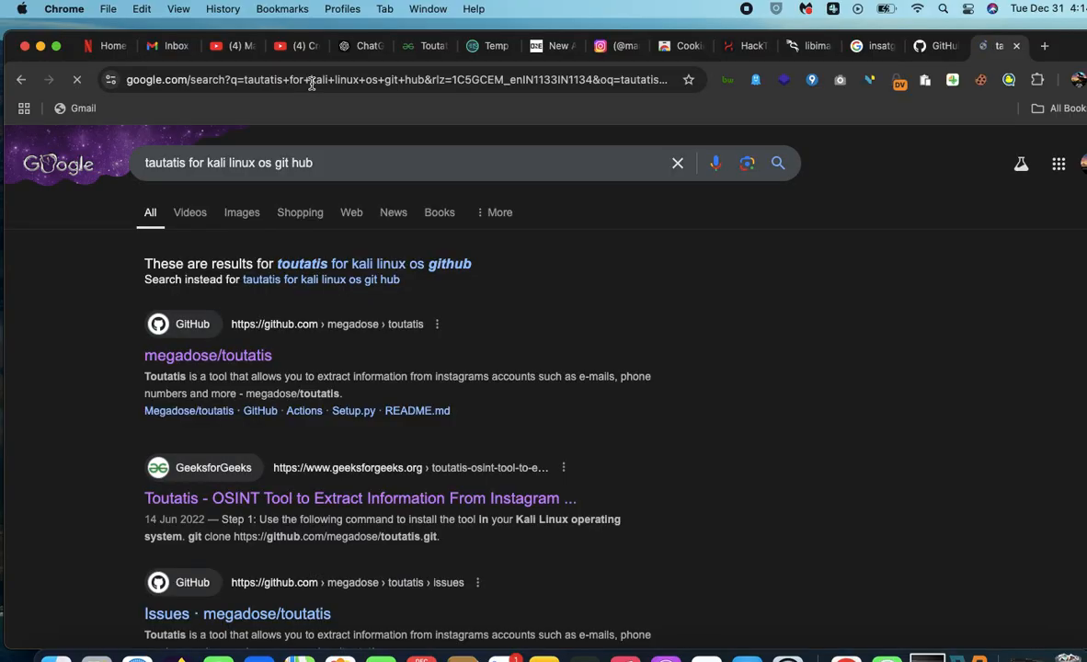
{"action": "mouse_move", "coordinate": [208, 355]}
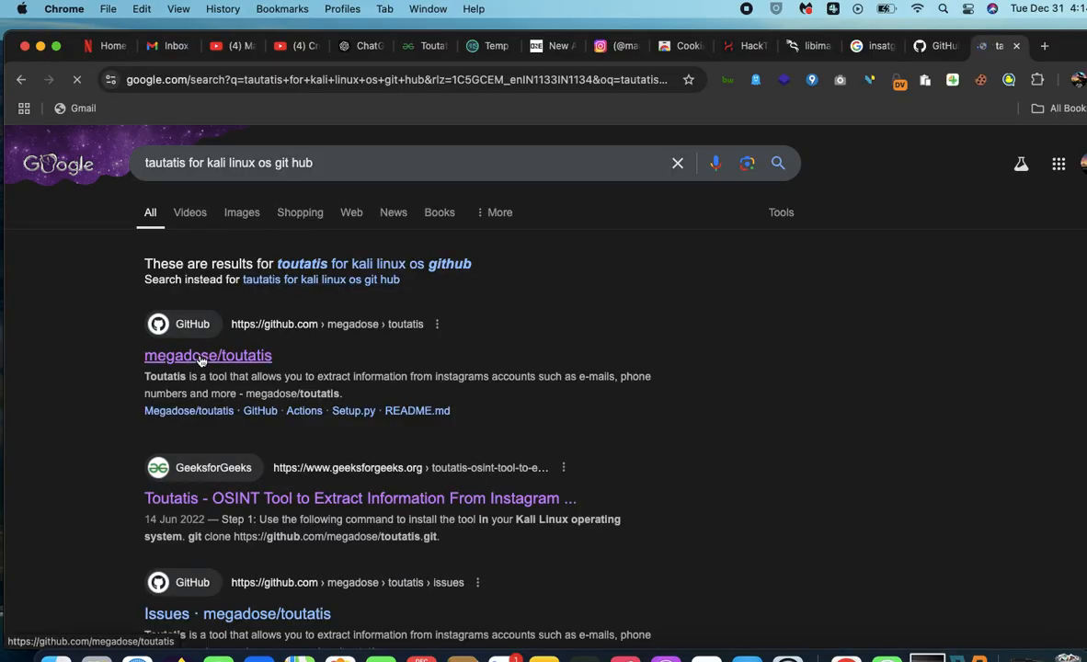
- Open the megadose/toutatis result and copy its HTTPS clone URL from the Code menu
{"action": "left_click", "coordinate": [208, 357]}
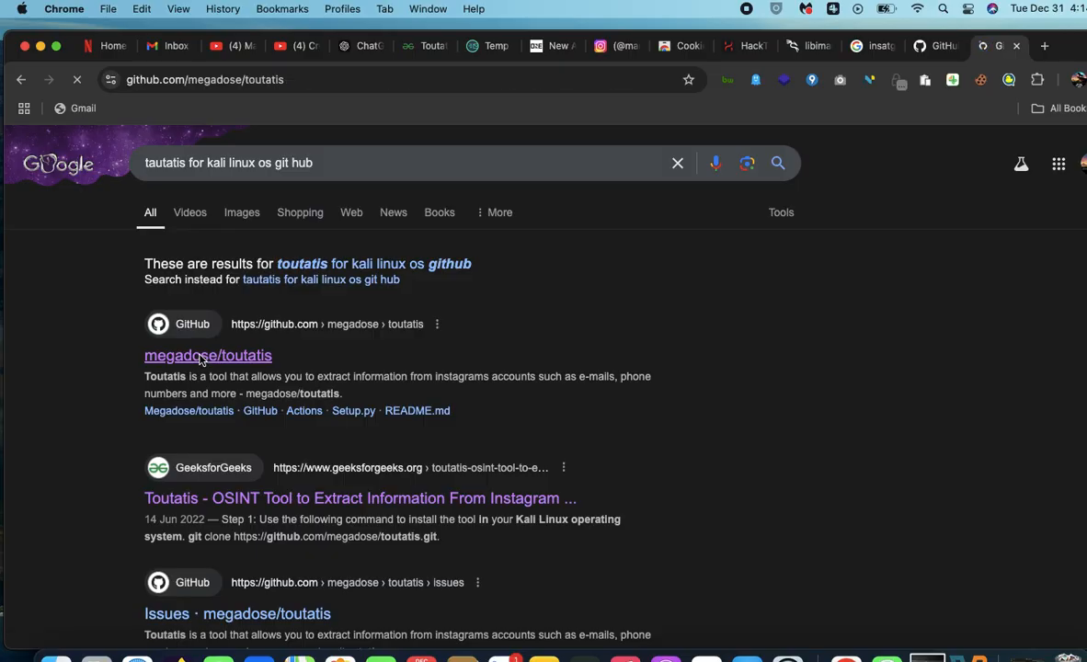
{"action": "left_click", "coordinate": [208, 355]}
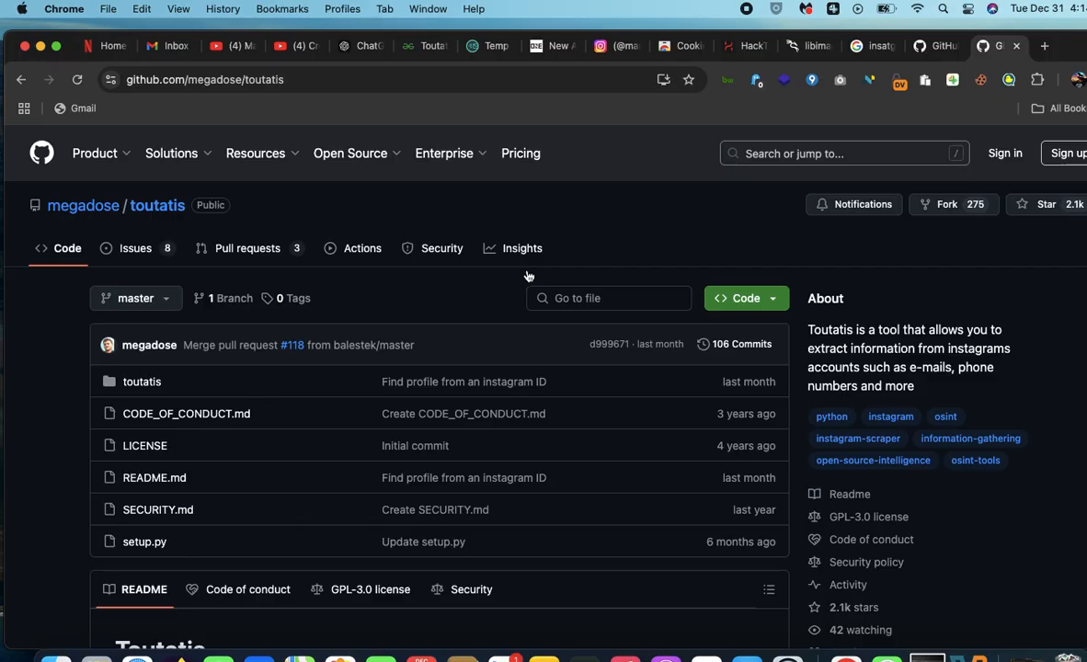
{"action": "mouse_move", "coordinate": [117, 217]}
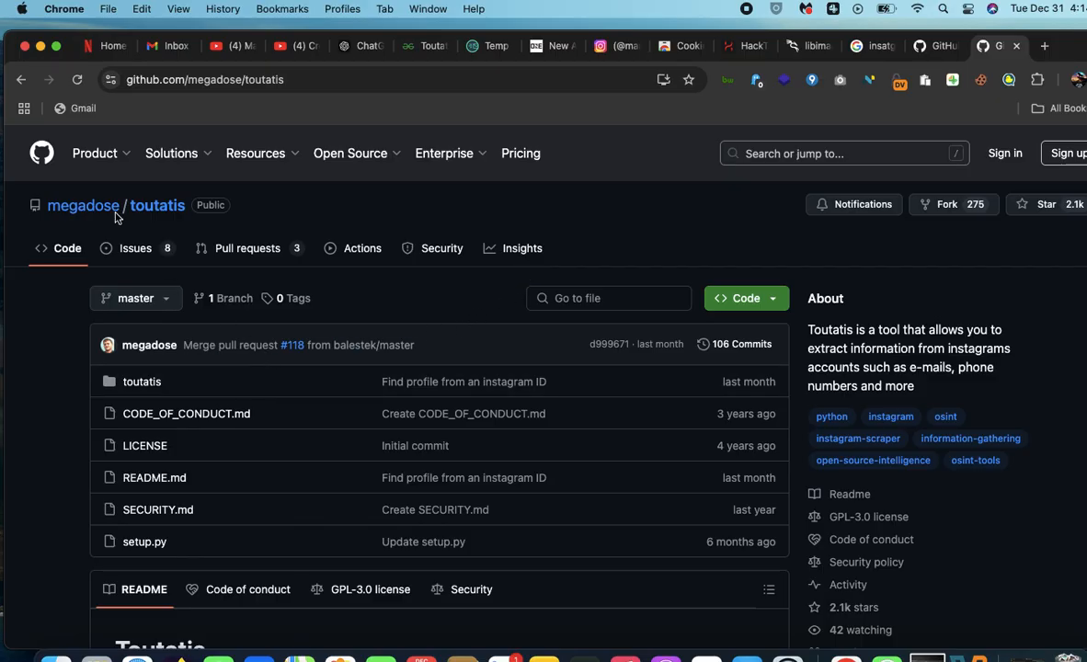
{"action": "mouse_move", "coordinate": [158, 206]}
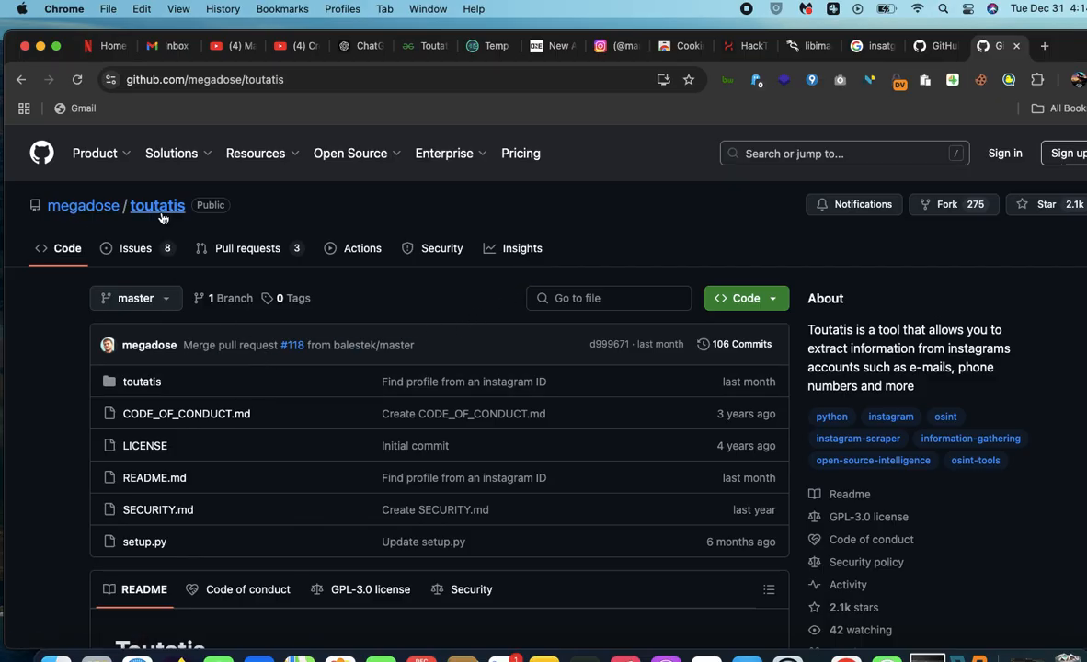
{"action": "mouse_move", "coordinate": [211, 449]}
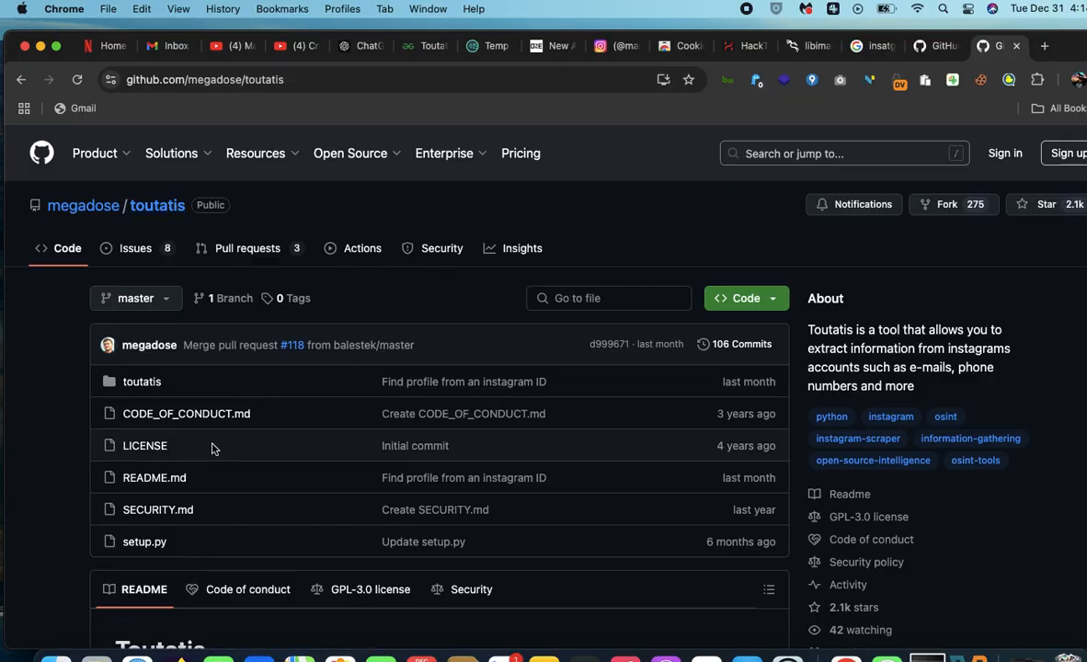
{"action": "scroll", "scroll_direction": "down", "scroll_amount": 3}
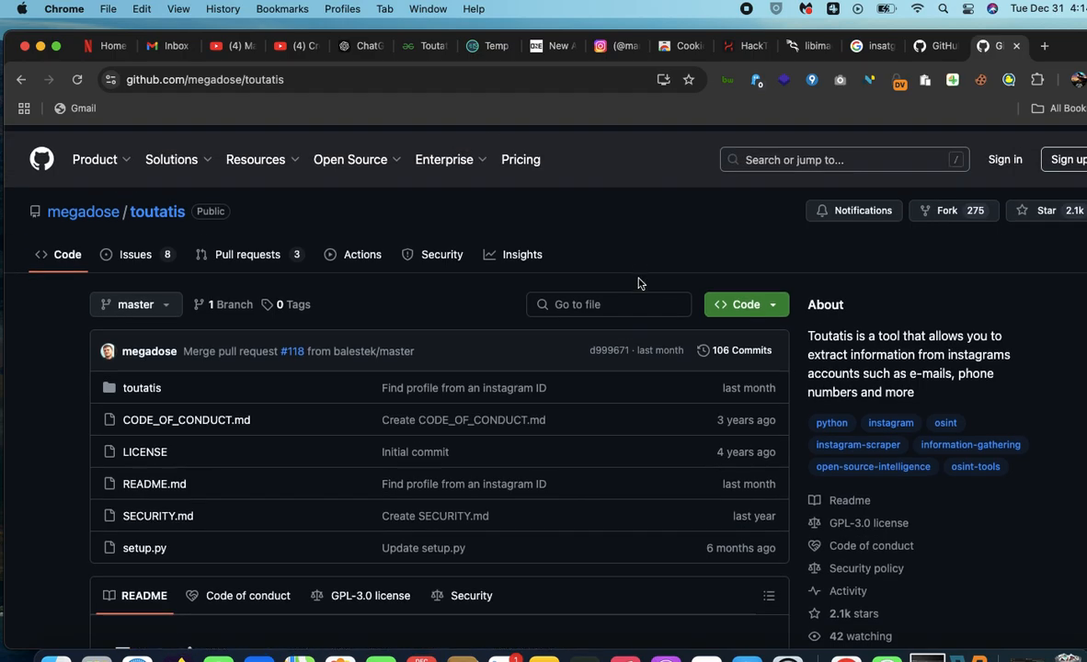
{"action": "left_click", "coordinate": [739, 305]}
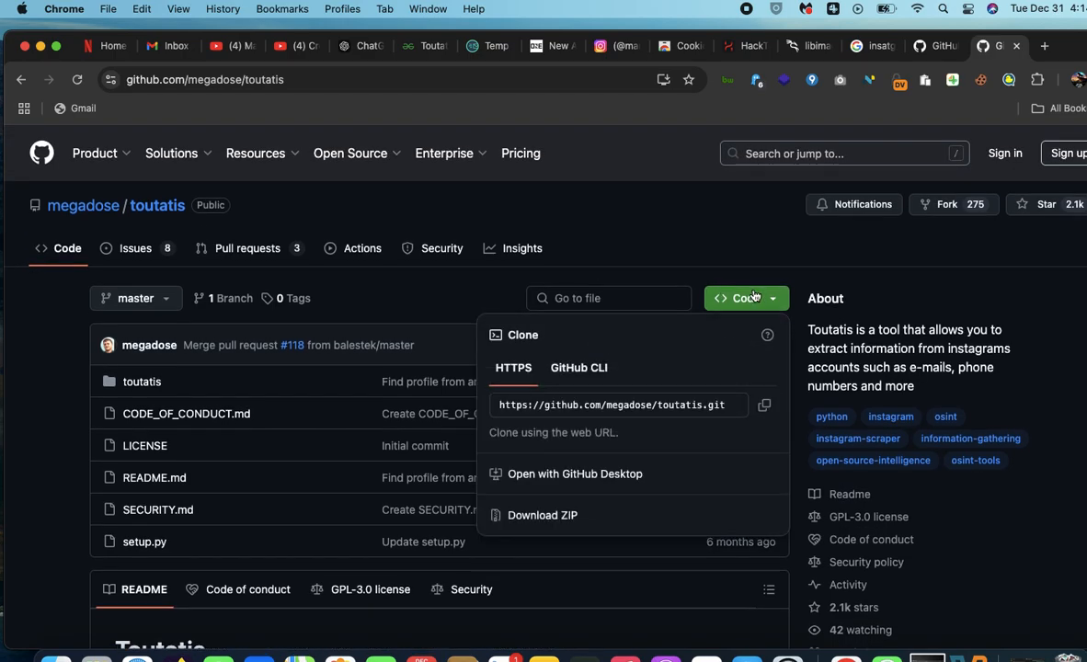
{"action": "left_click", "coordinate": [765, 404]}
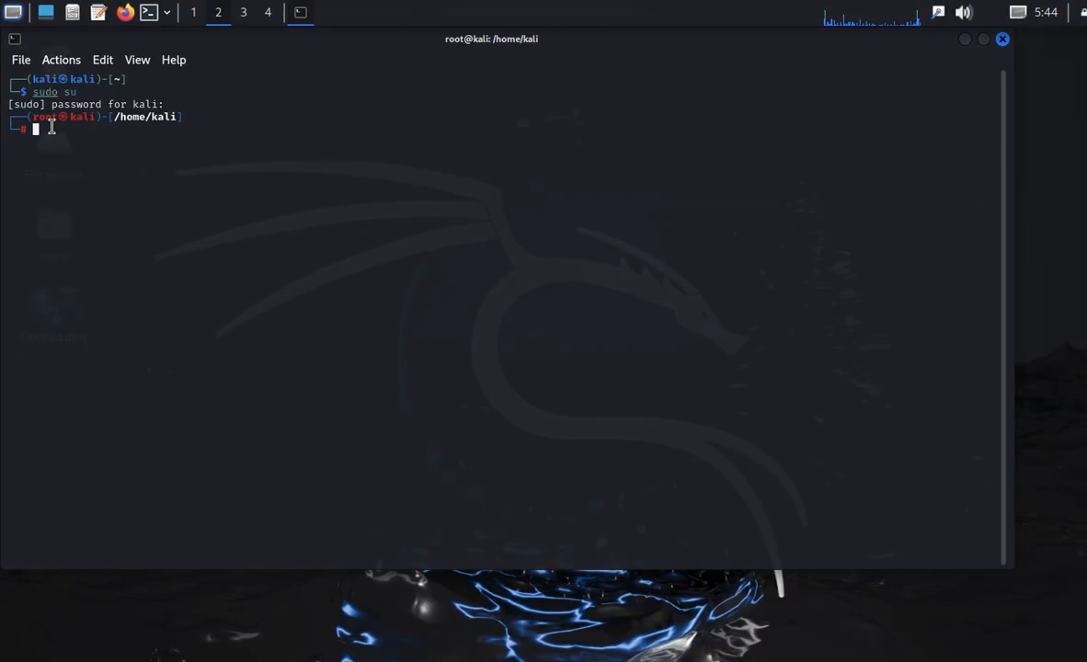
{"action": "type", "text": "git clone https://github.com/megadose/toutatis.git"}
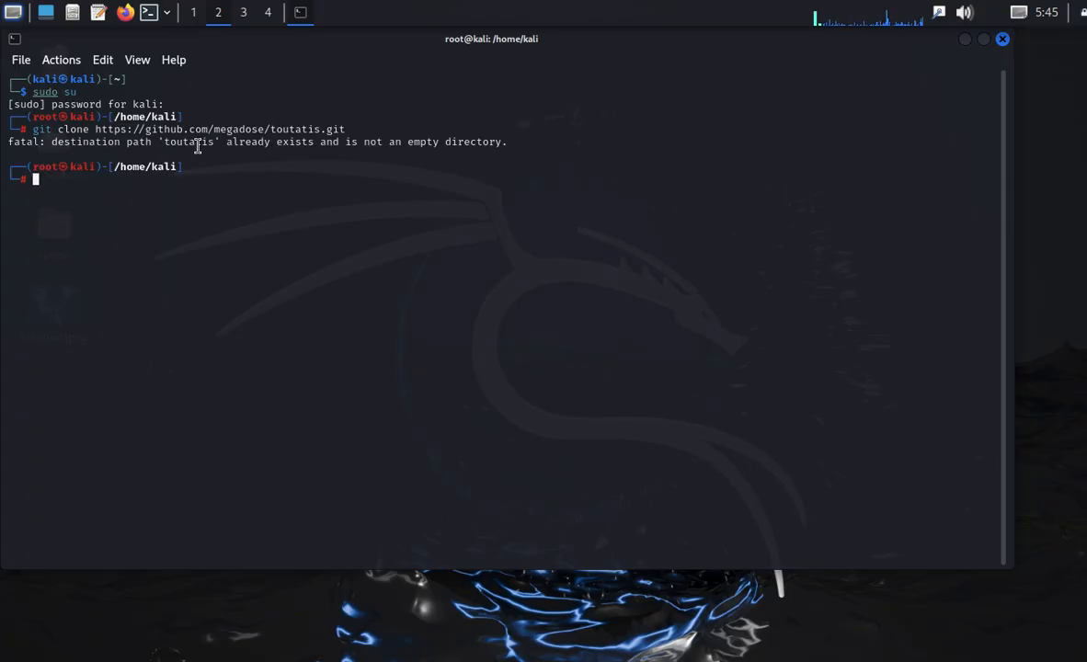
{"action": "mouse_move", "coordinate": [284, 147]}
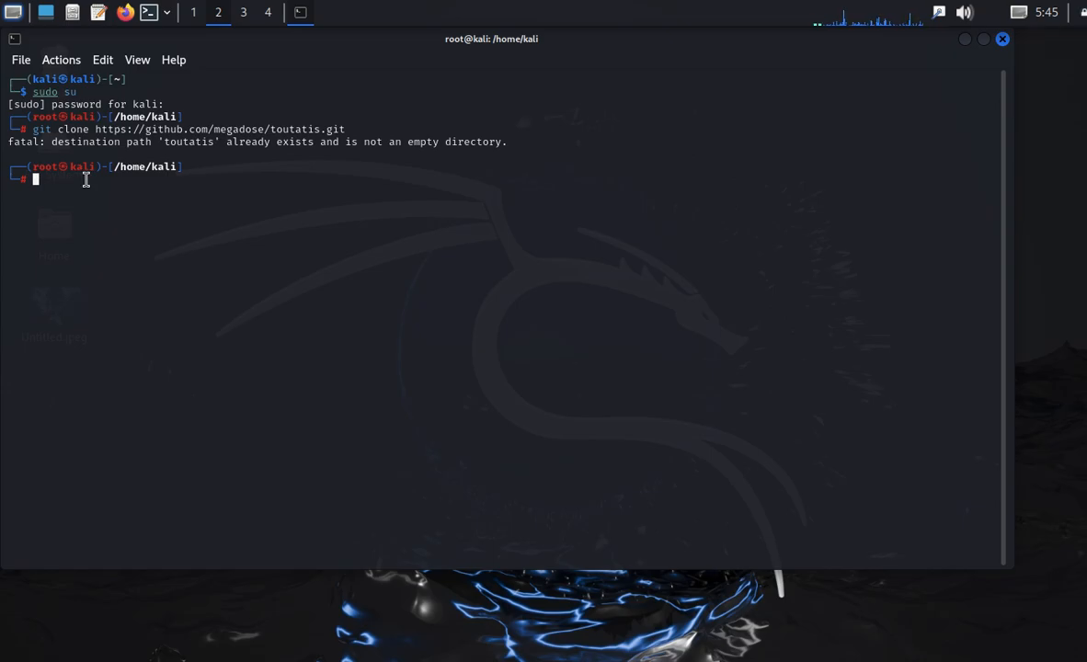
{"action": "type", "text": "cd toutatis"}
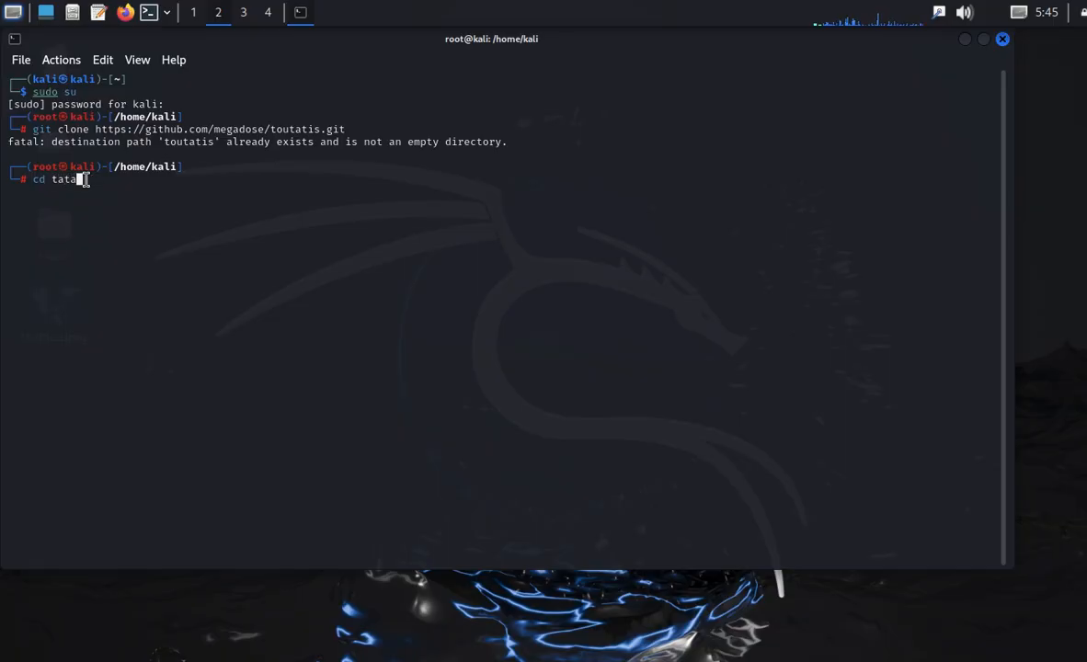
{"action": "type", "text": "is"}
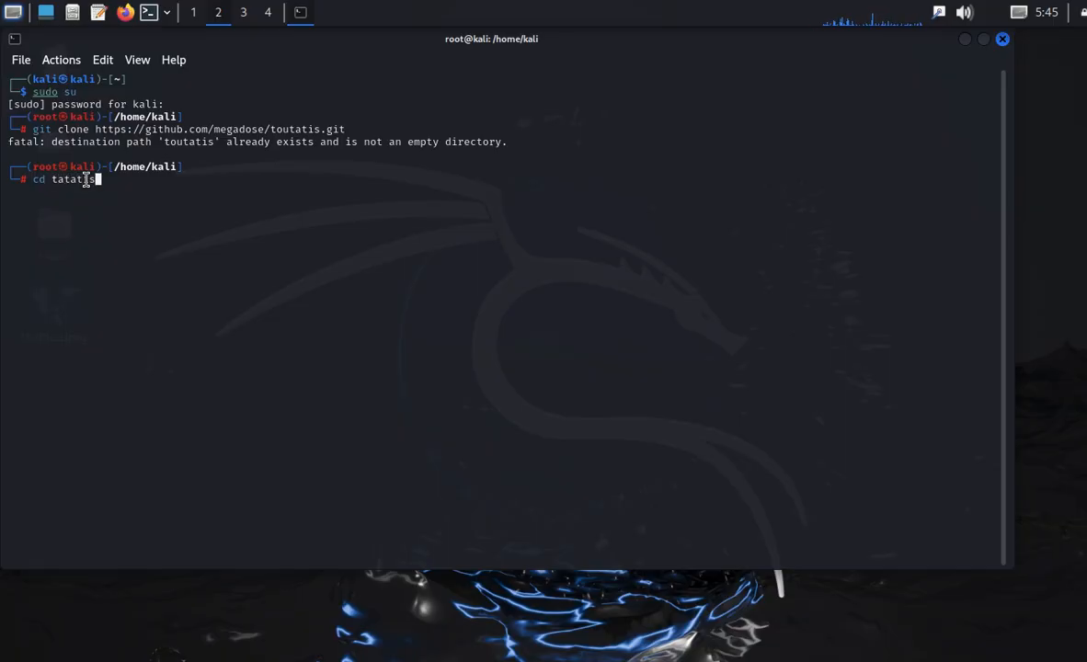
{"action": "key", "text": "BackSpace"}
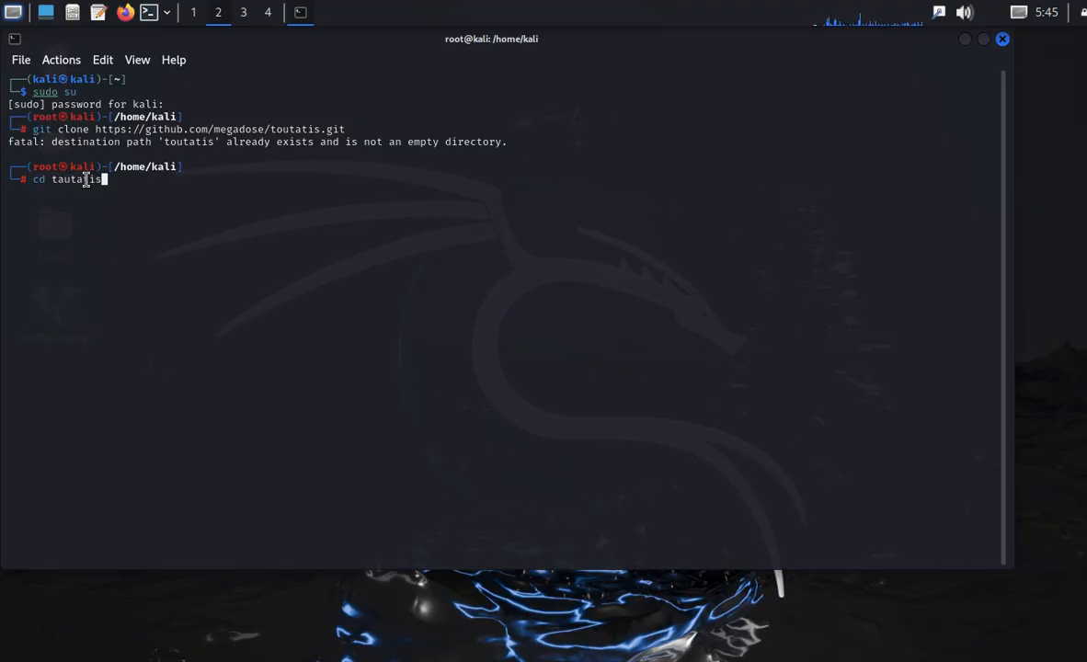
{"action": "key", "text": "BackSpace"}
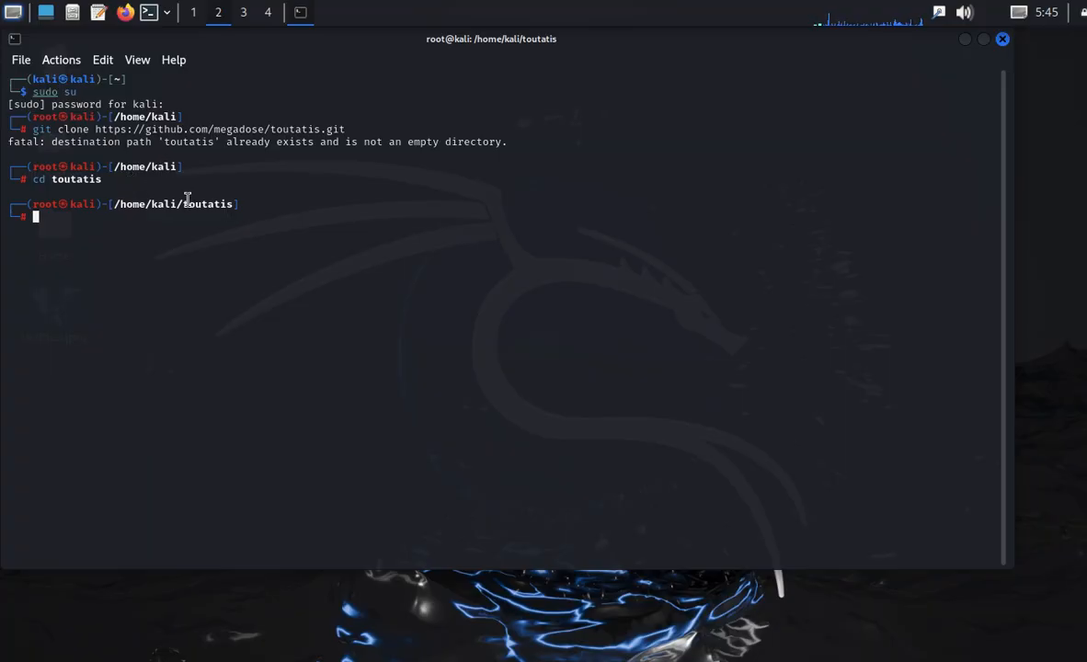
{"action": "double_click", "coordinate": [173, 202]}
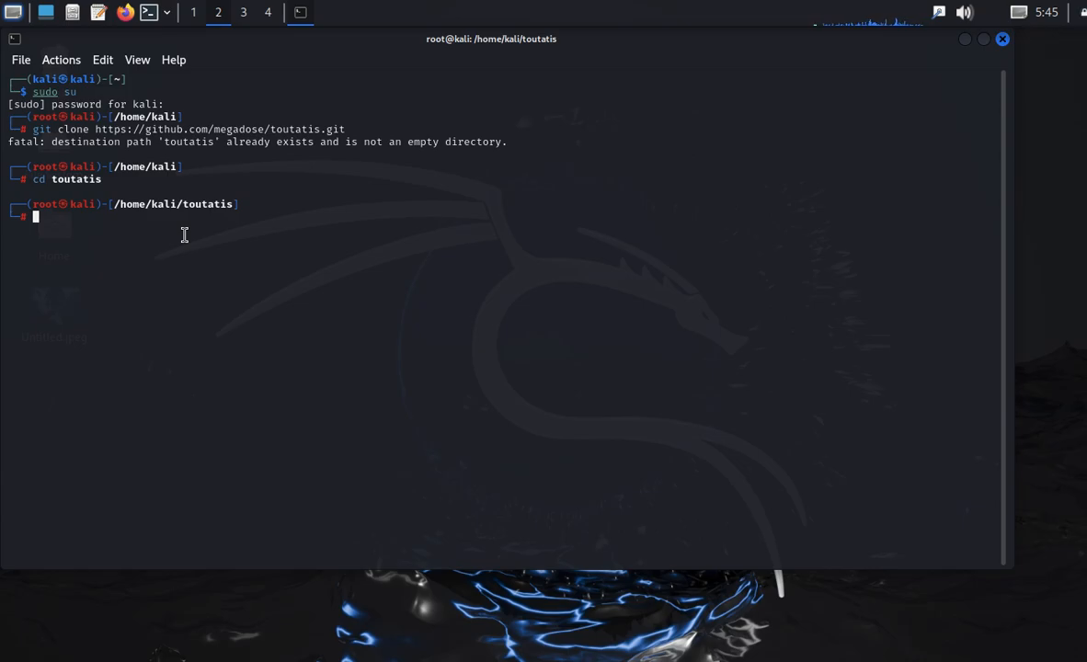
- Install Toutatis with 'sudo python3 setup.py install' until dependency processing finishes
{"action": "type", "text": "sudo python3 setup.py install"}
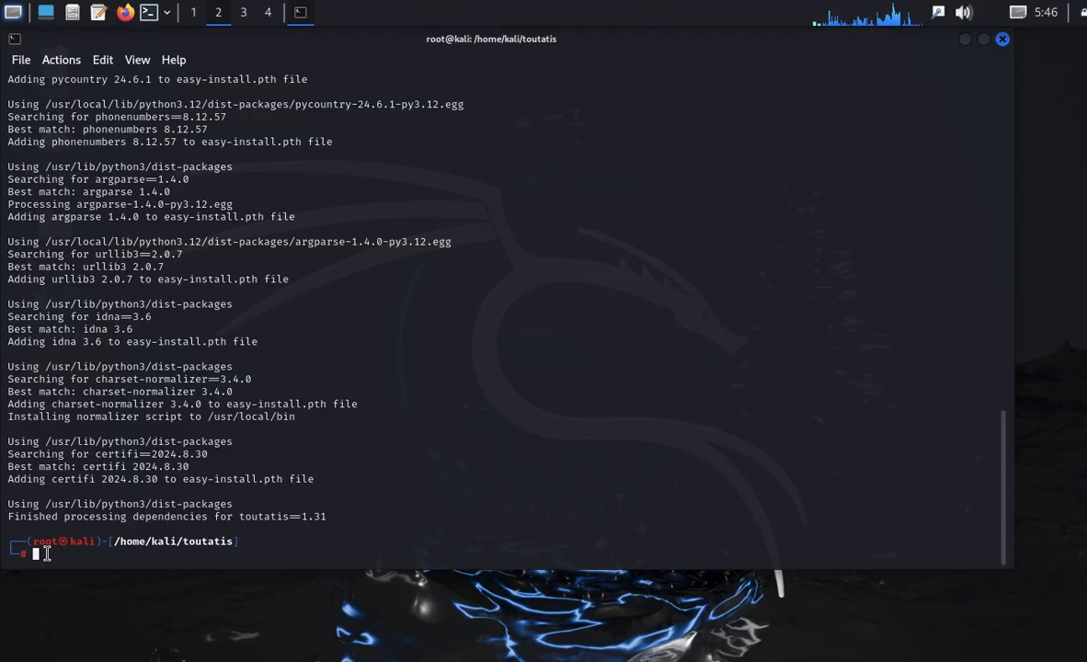
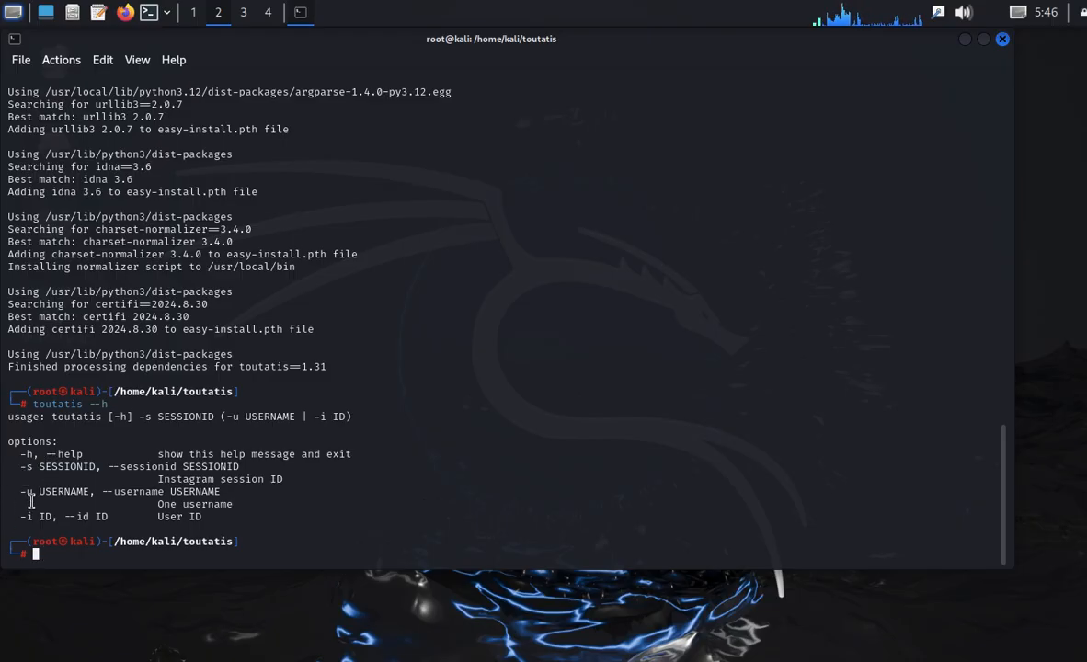
- Print the Toutatis usage help with 'toutatis -h'
{"action": "mouse_move", "coordinate": [133, 518]}
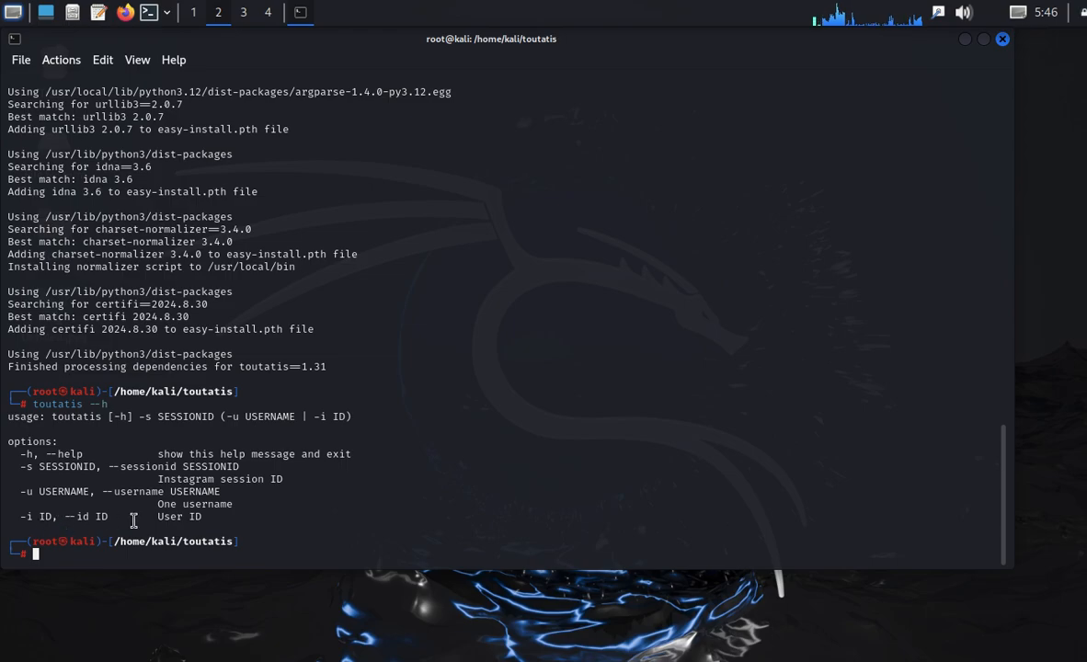
{"action": "mouse_move", "coordinate": [78, 563]}
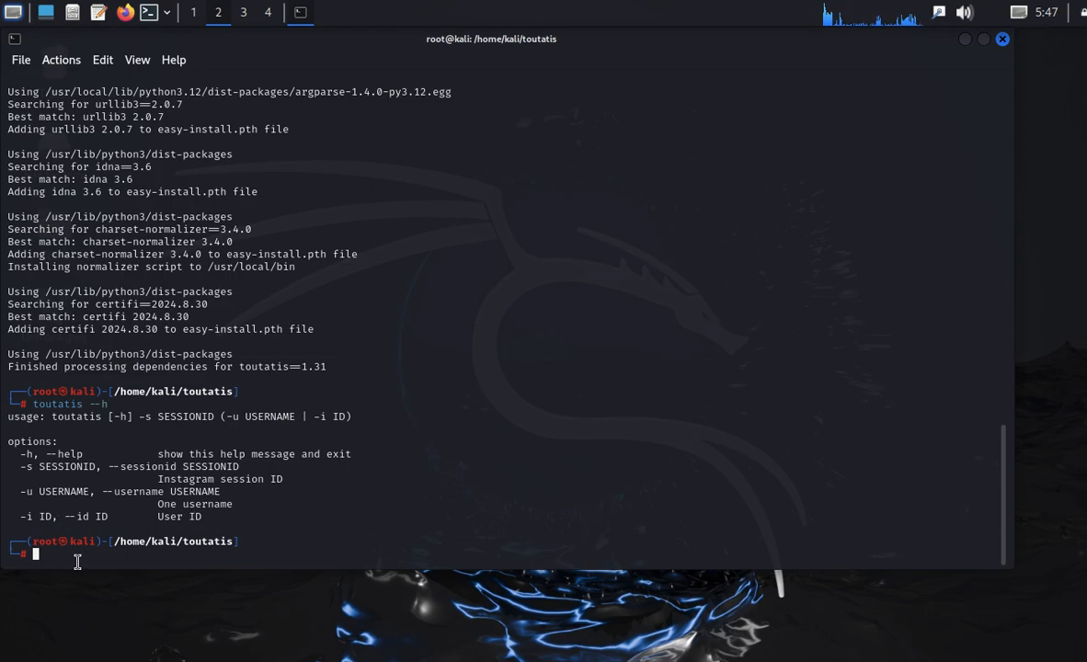
{"action": "mouse_move", "coordinate": [55, 556]}
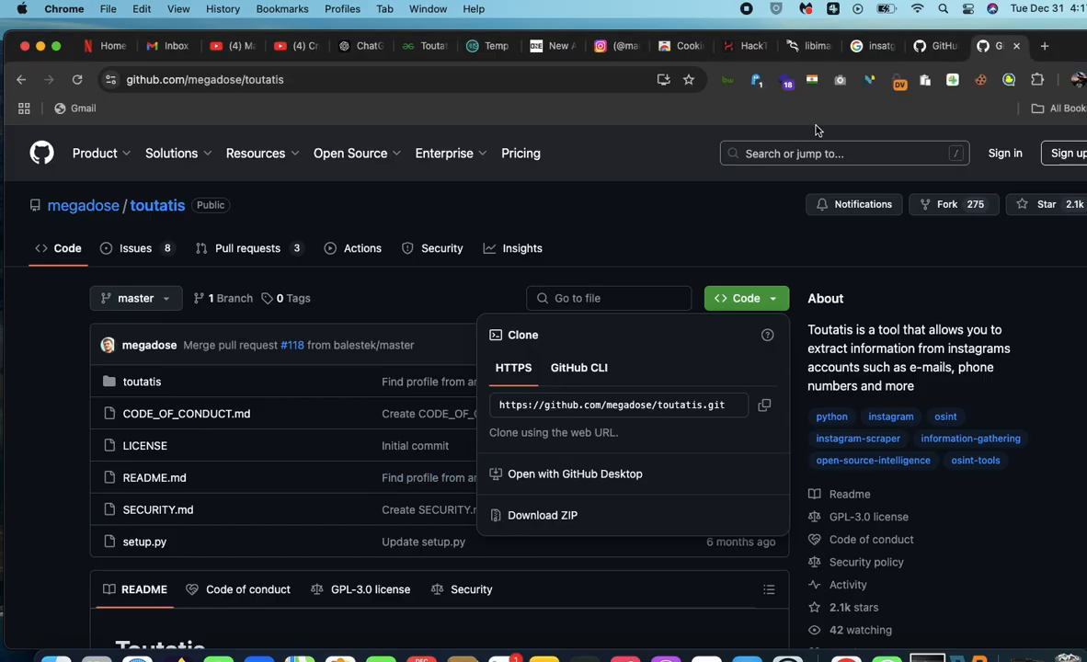
{"action": "mouse_move", "coordinate": [550, 37]}
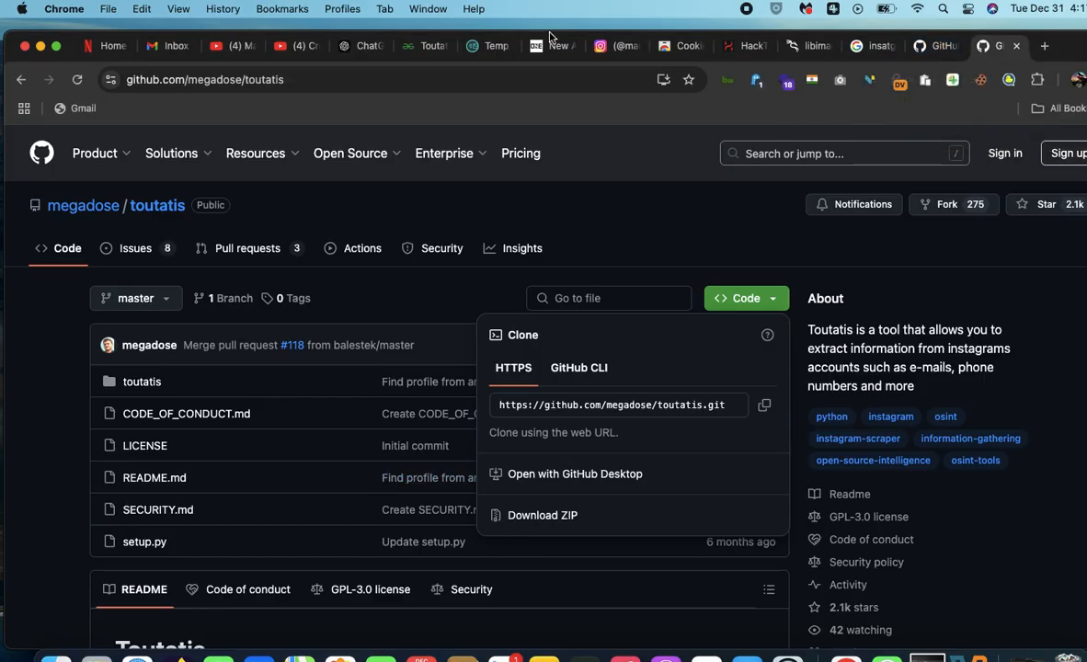
{"action": "mouse_move", "coordinate": [615, 46]}
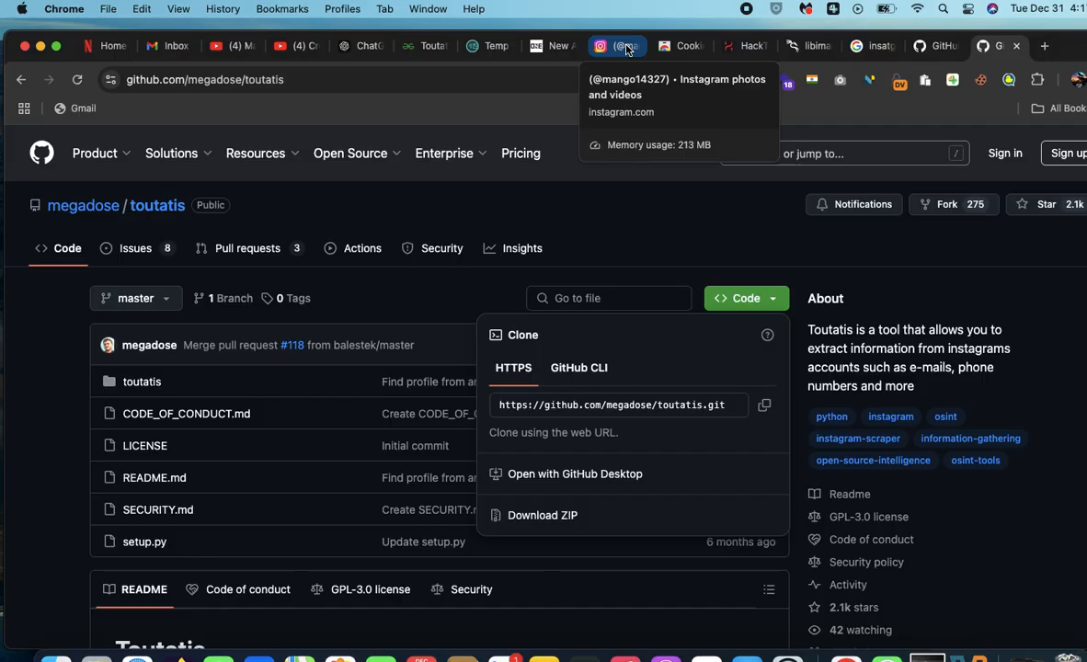
- Switch from the GitHub repository tab to the Instagram profile tab
{"action": "left_click", "coordinate": [615, 46]}
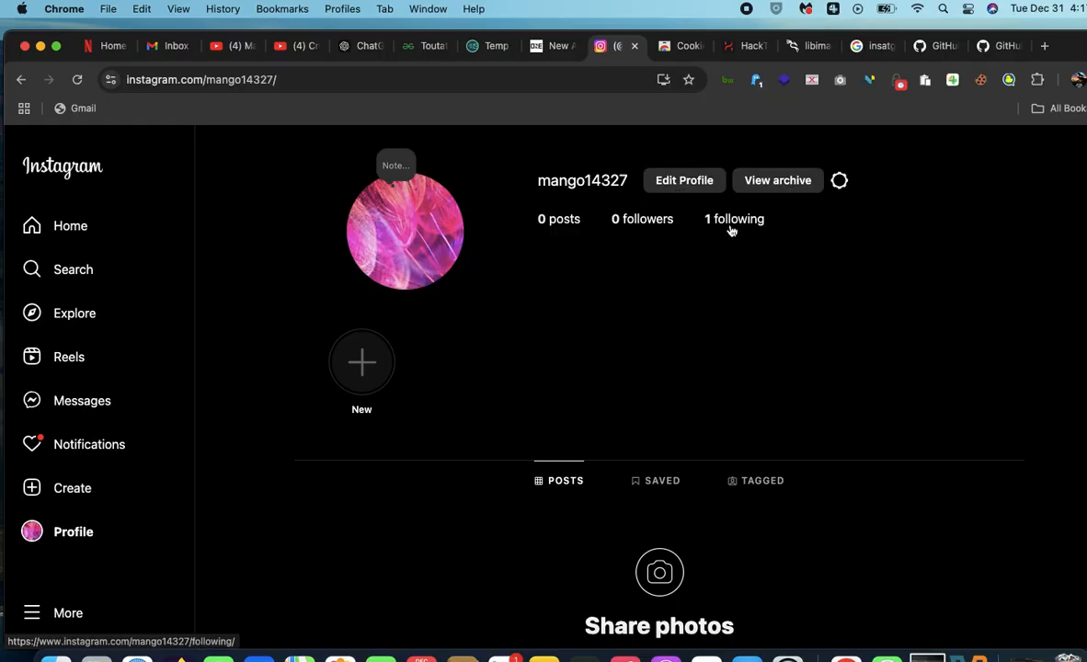
{"action": "mouse_move", "coordinate": [75, 498]}
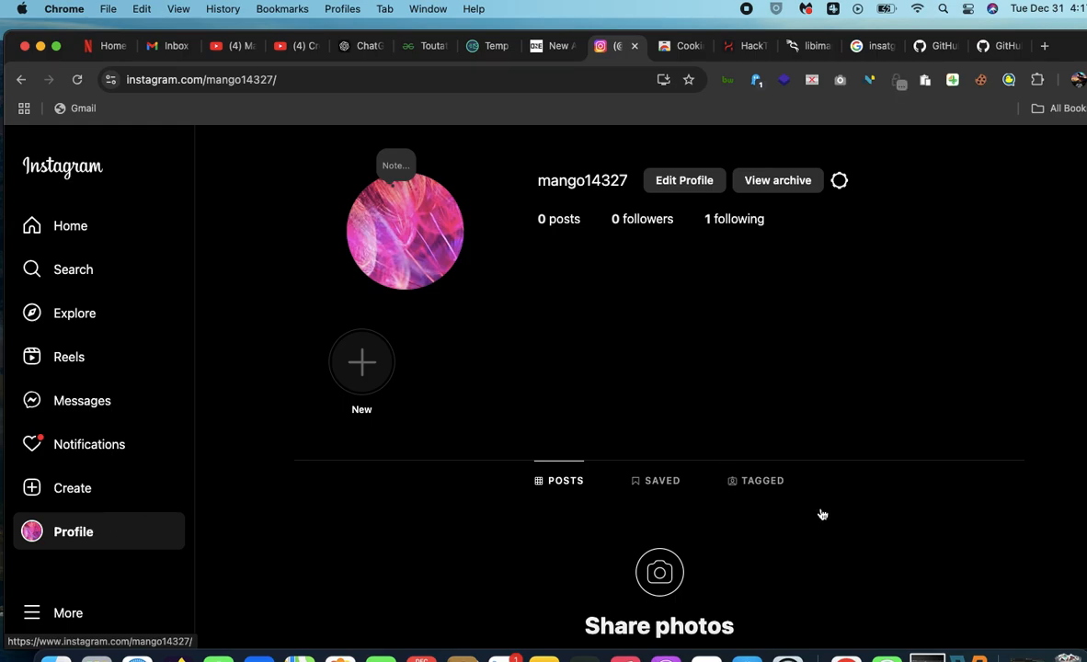
{"action": "mouse_move", "coordinate": [803, 407]}
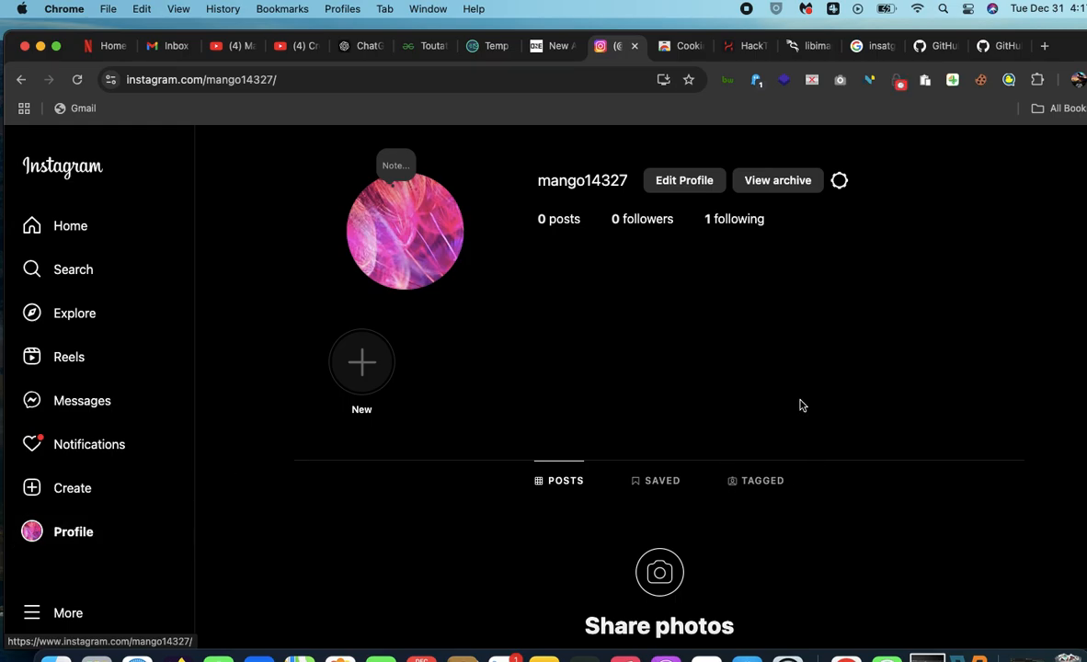
{"action": "mouse_move", "coordinate": [803, 401]}
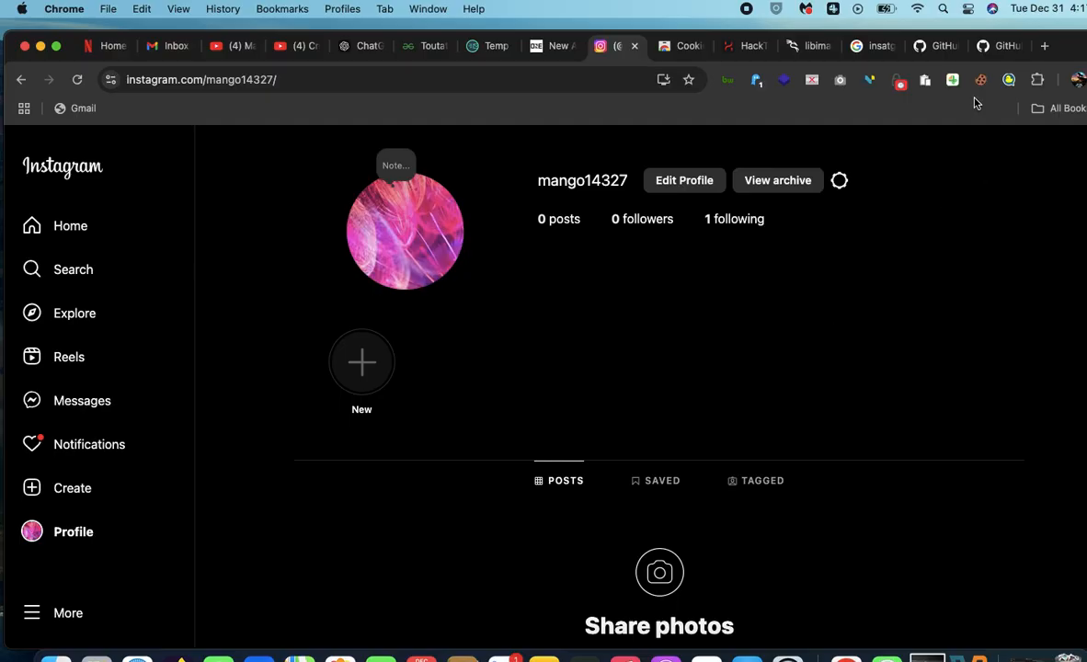
{"action": "mouse_move", "coordinate": [982, 83]}
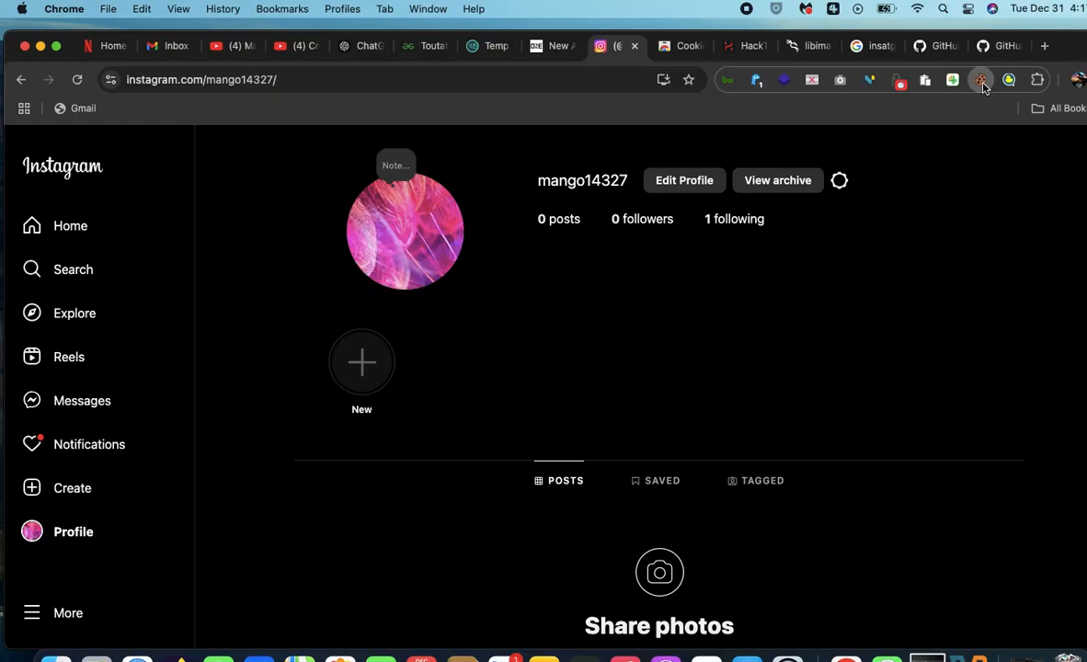
- Show Instagram's cookies with the Cookie-Editor toolbar extension
{"action": "left_click", "coordinate": [979, 81]}
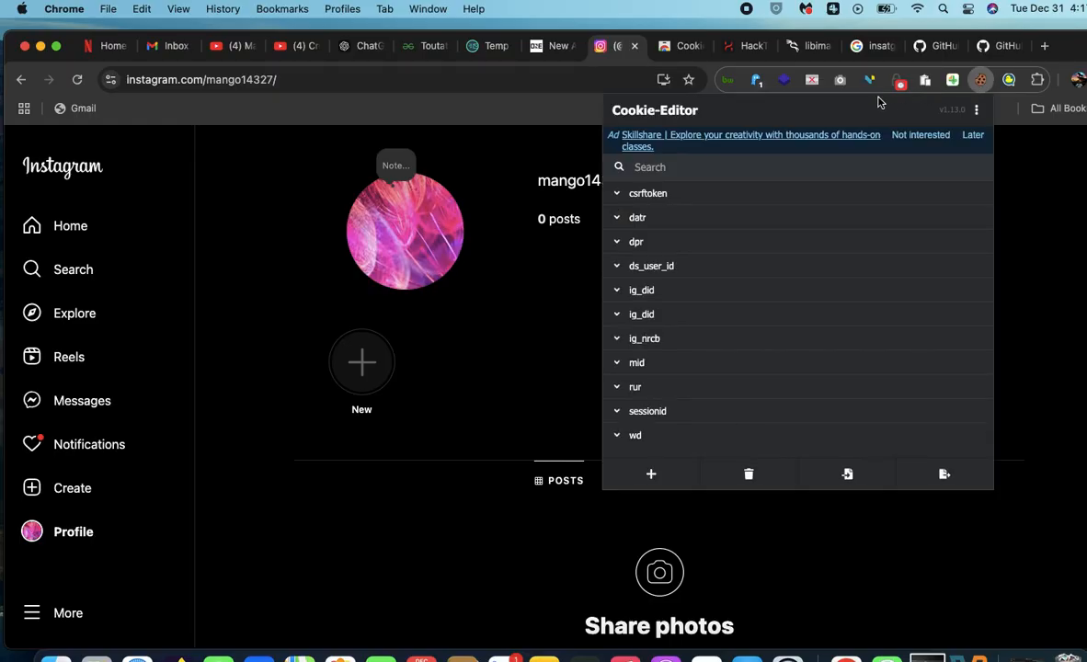
{"action": "mouse_move", "coordinate": [826, 101]}
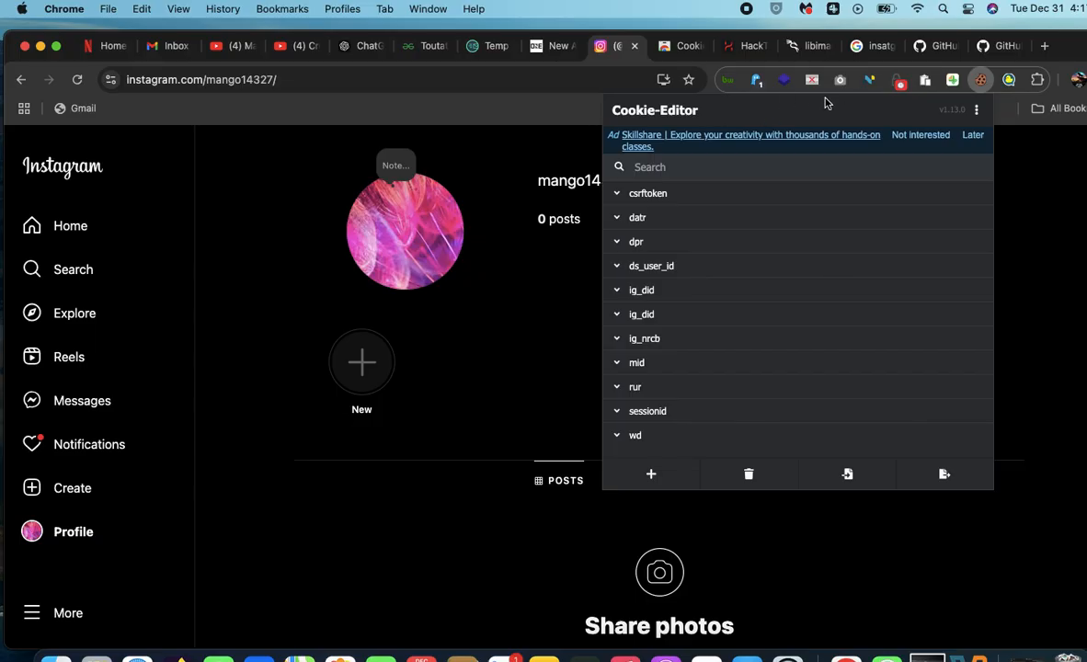
{"action": "mouse_move", "coordinate": [805, 111]}
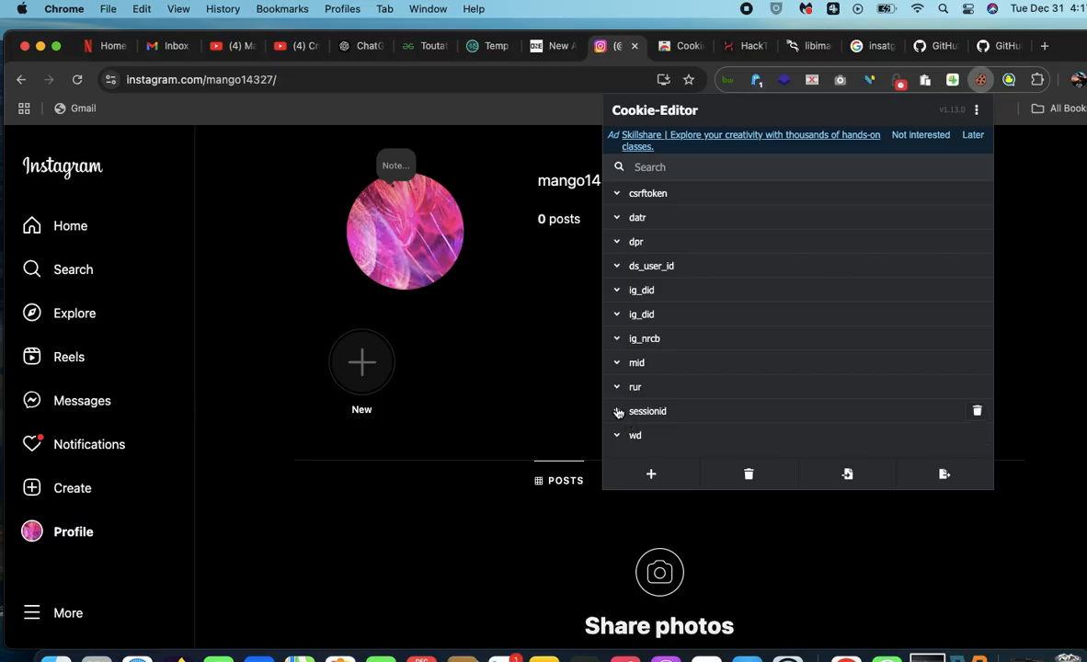
- Expand the sessionid cookie entry to reveal its value
{"action": "left_click", "coordinate": [618, 412]}
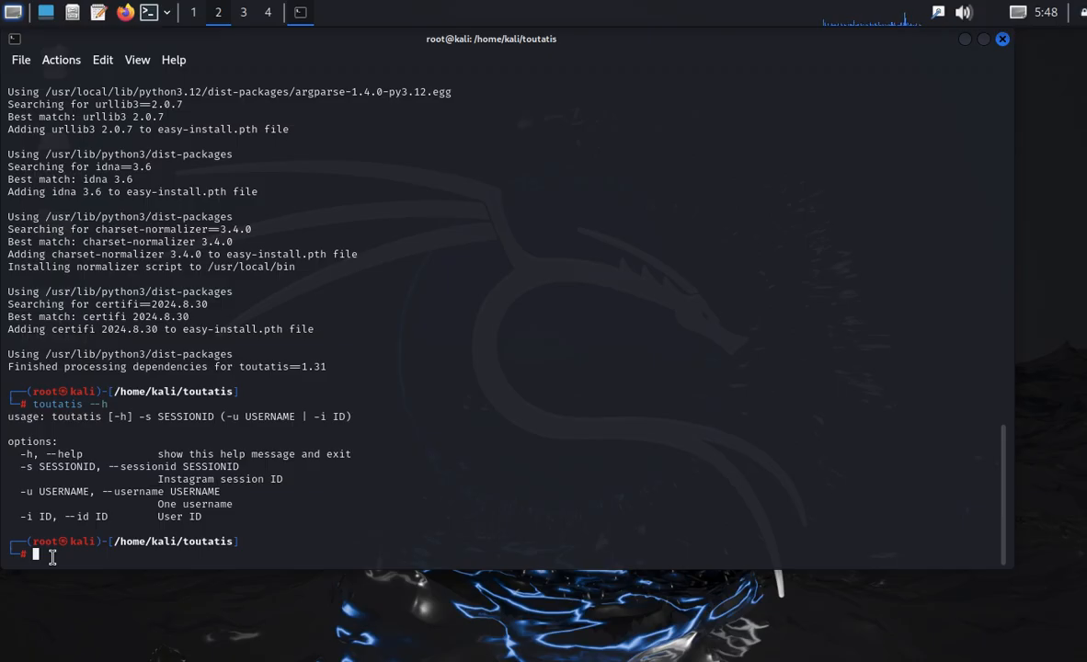
{"action": "type", "text": "toutatis --h"}
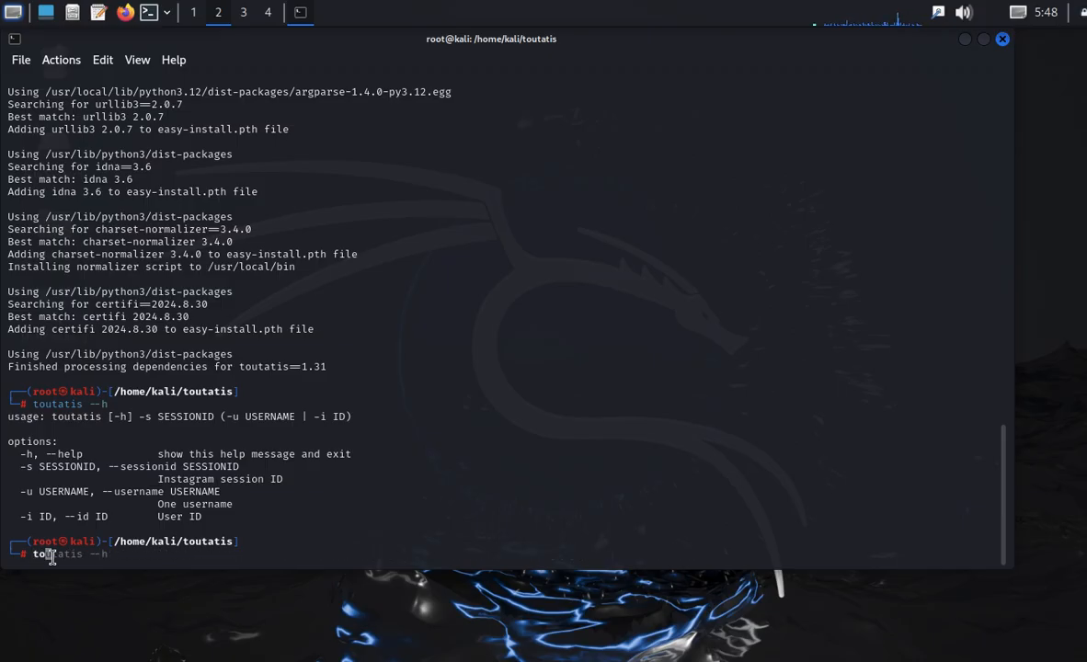
{"action": "type", "text": "-s"}
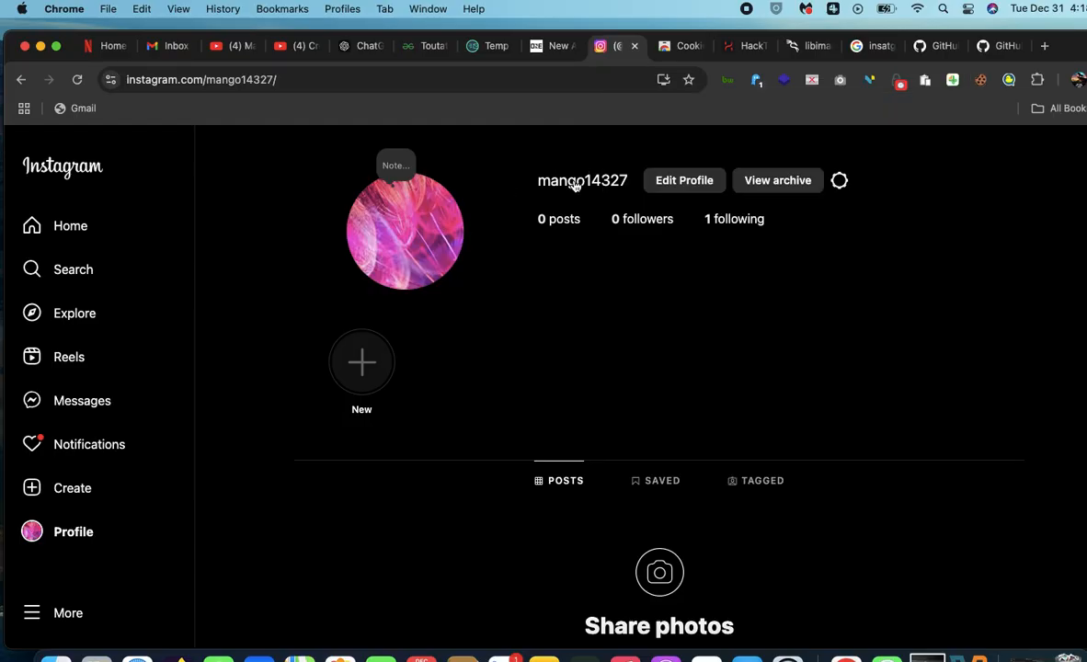
{"action": "mouse_move", "coordinate": [537, 182]}
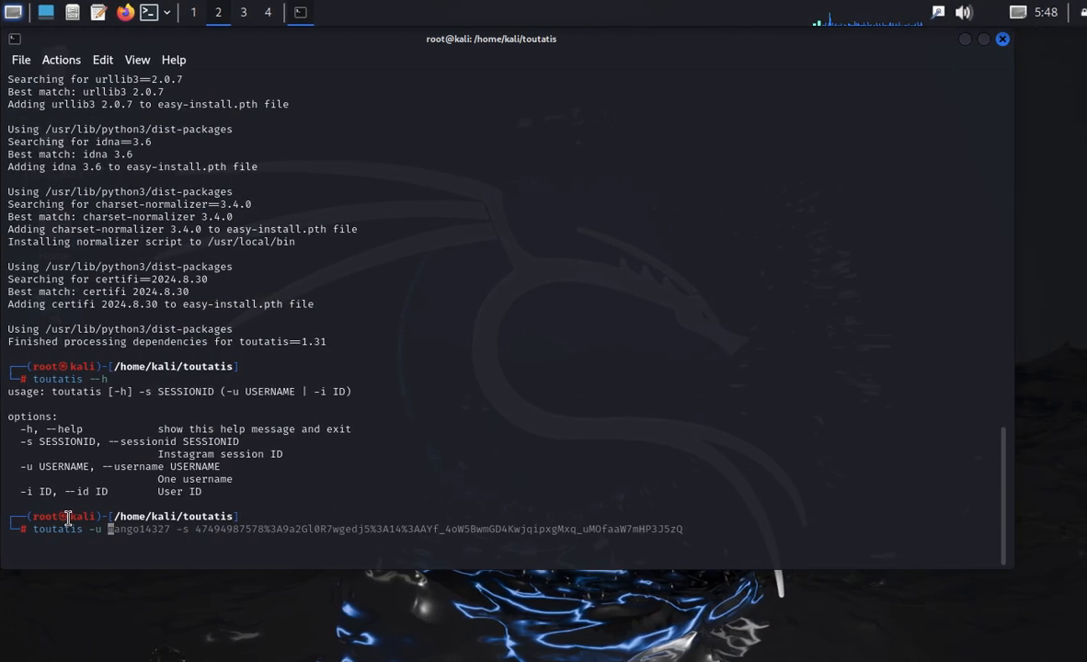
{"action": "double_click", "coordinate": [138, 529]}
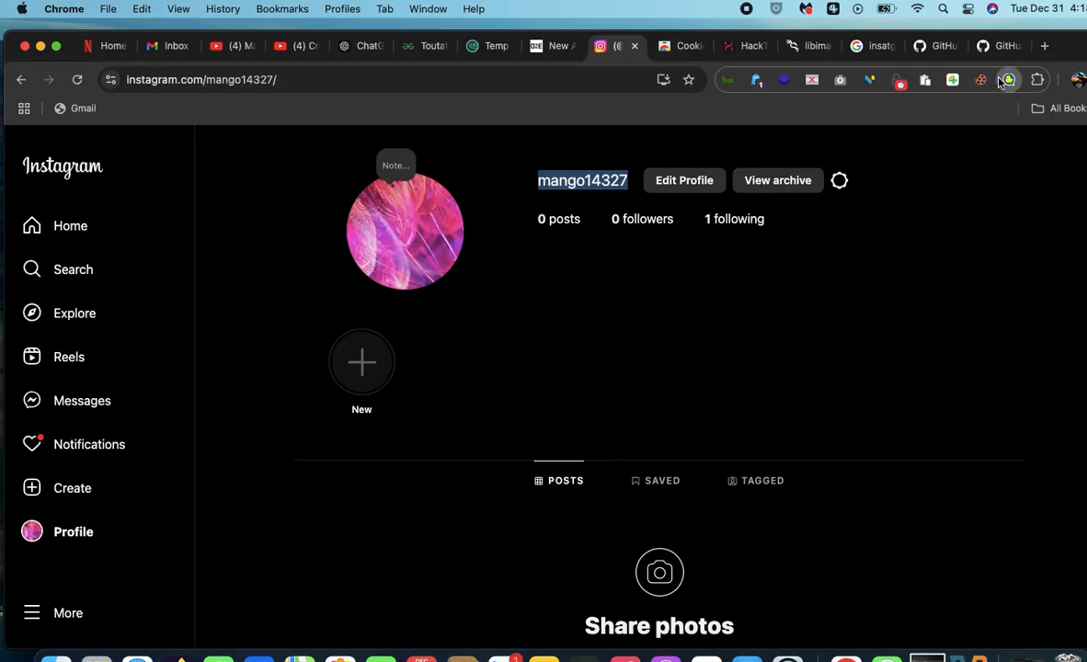
{"action": "mouse_move", "coordinate": [982, 83]}
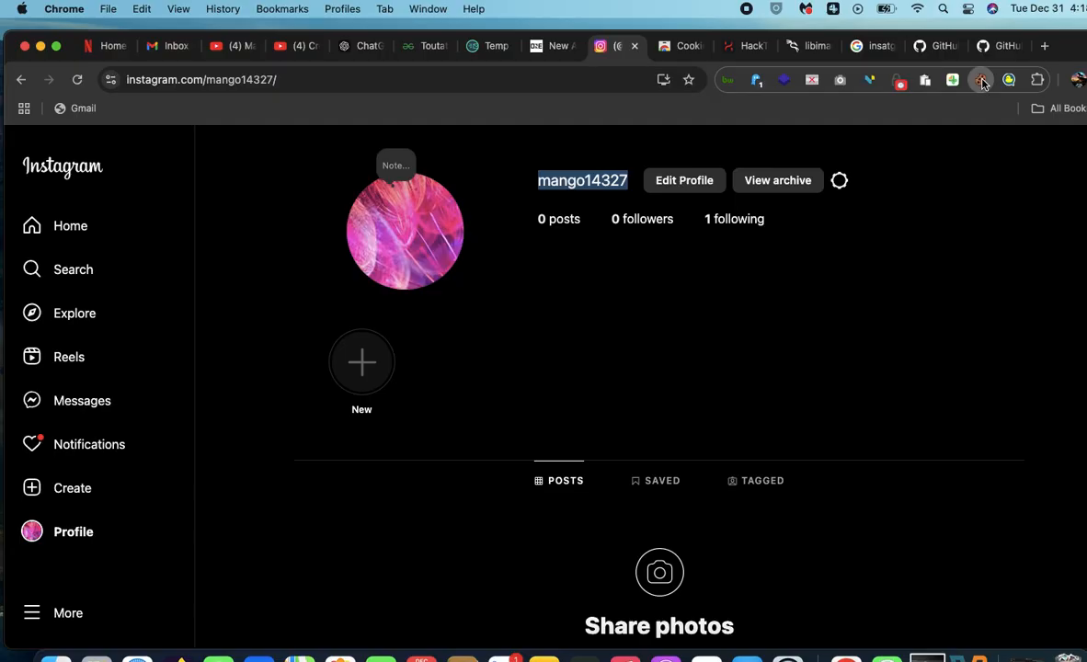
- Reveal and select Instagram's sessionid cookie value in Cookie-Editor for copying
{"action": "left_click", "coordinate": [982, 81]}
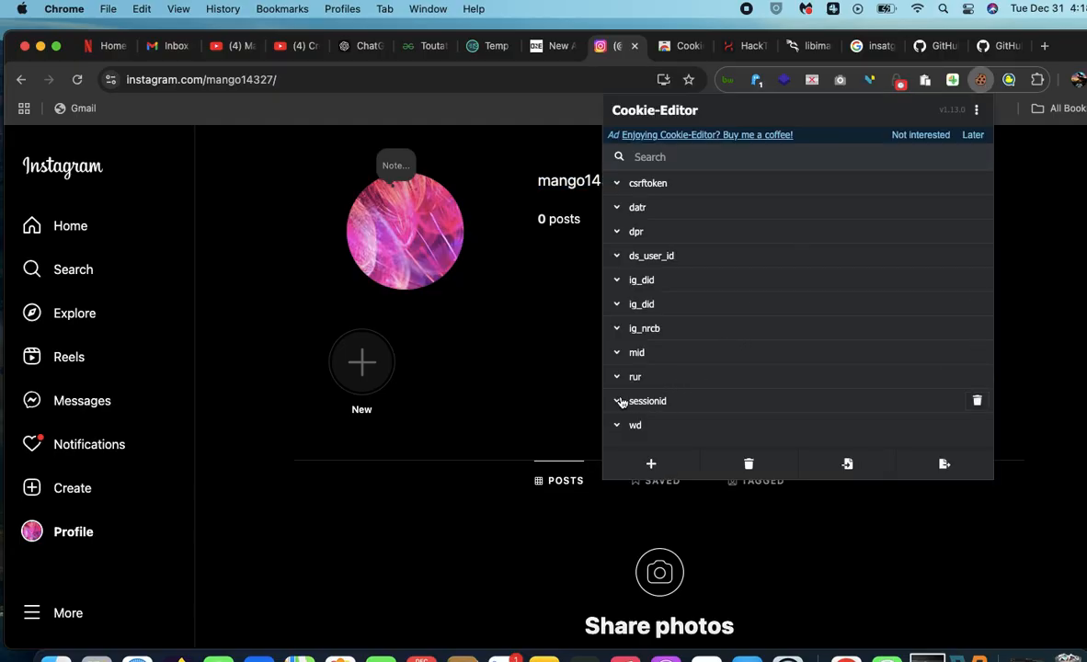
{"action": "left_click", "coordinate": [647, 401]}
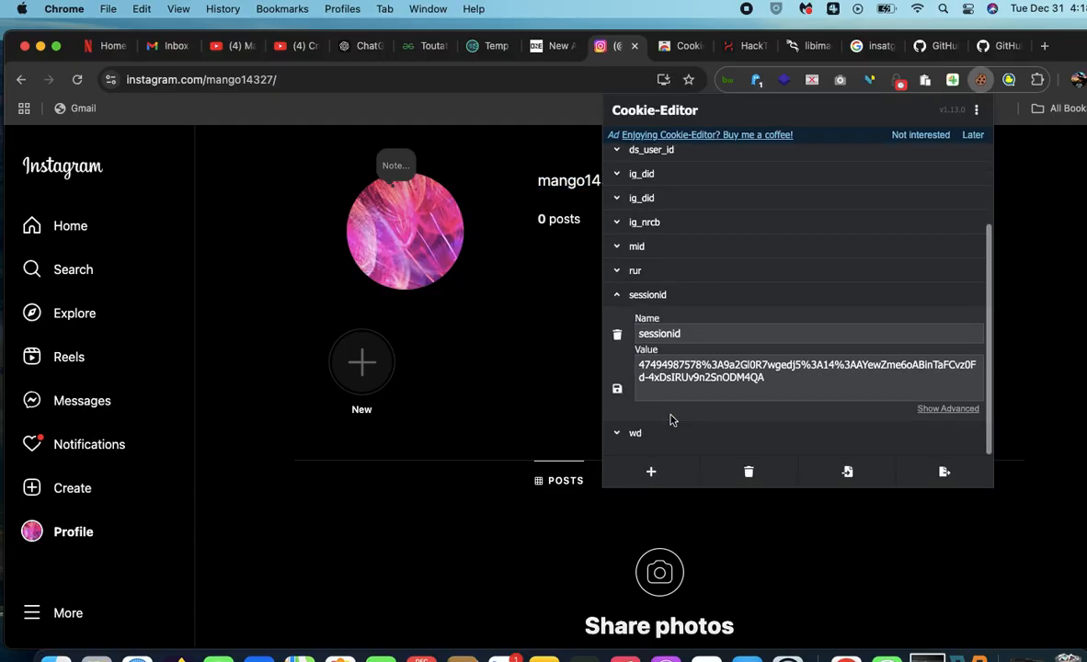
{"action": "left_click", "coordinate": [807, 371]}
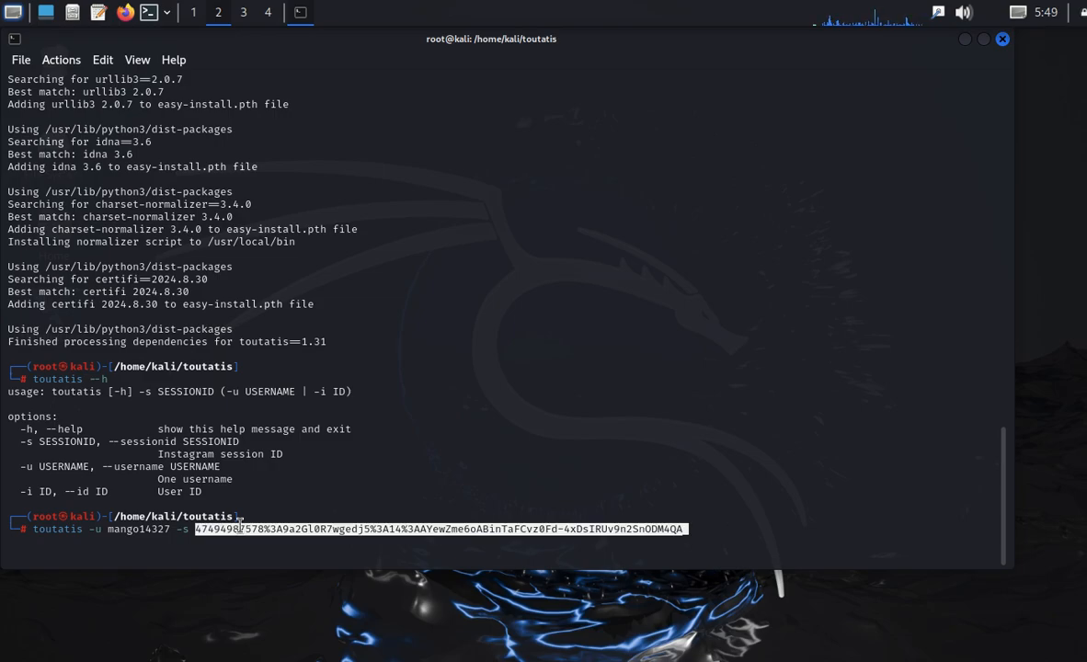
{"action": "key", "text": "Return"}
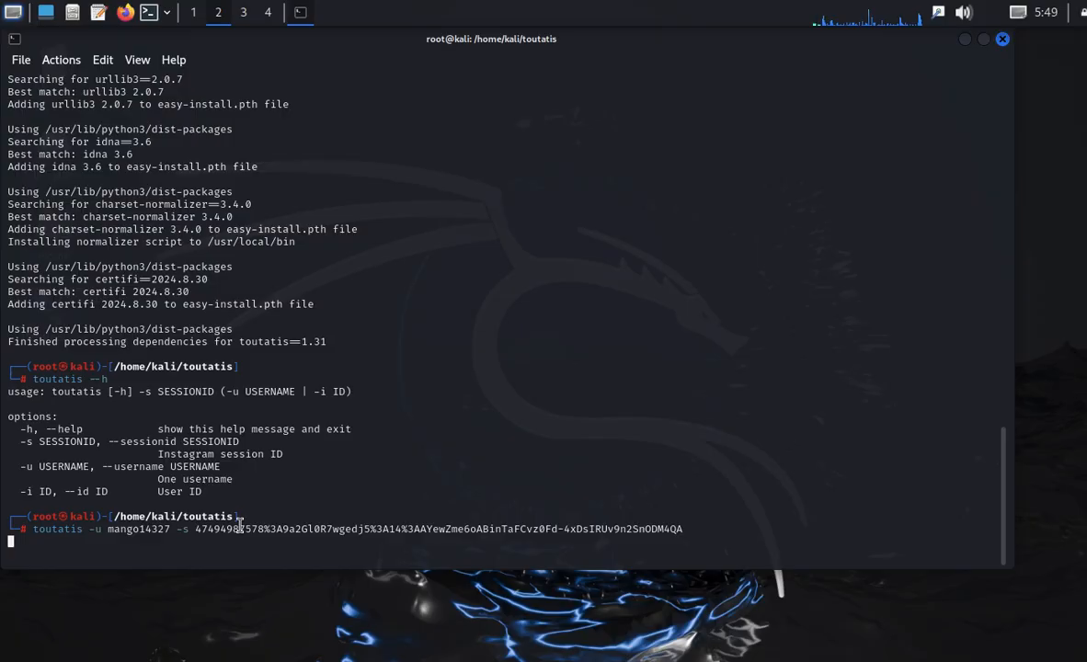
{"action": "key", "text": "Return"}
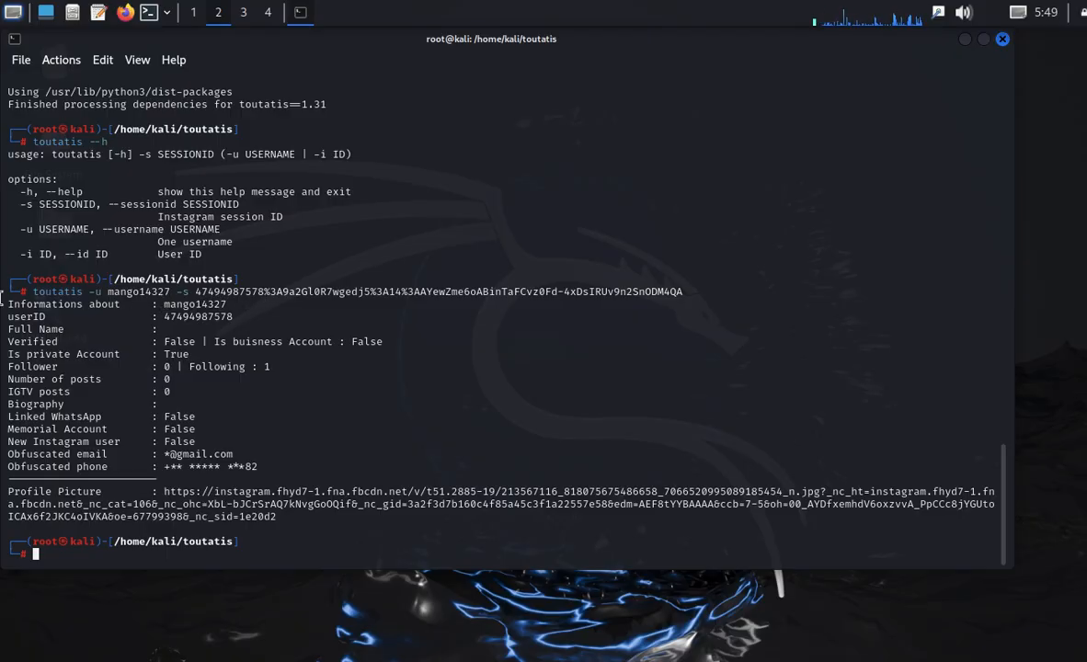
{"action": "mouse_move", "coordinate": [206, 421]}
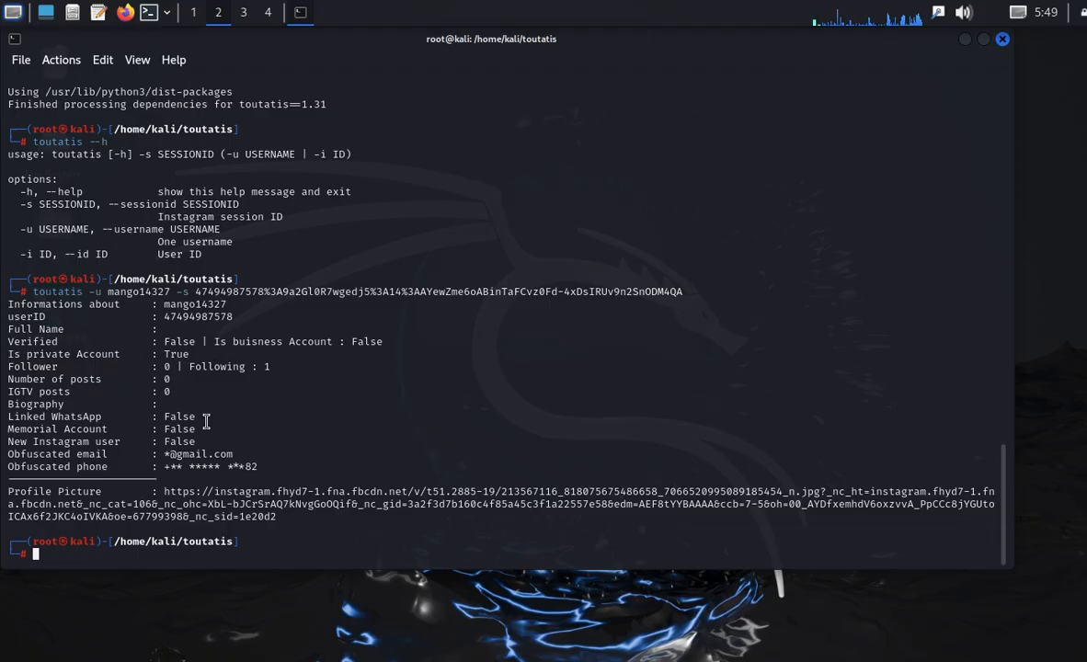
{"action": "mouse_move", "coordinate": [210, 481]}
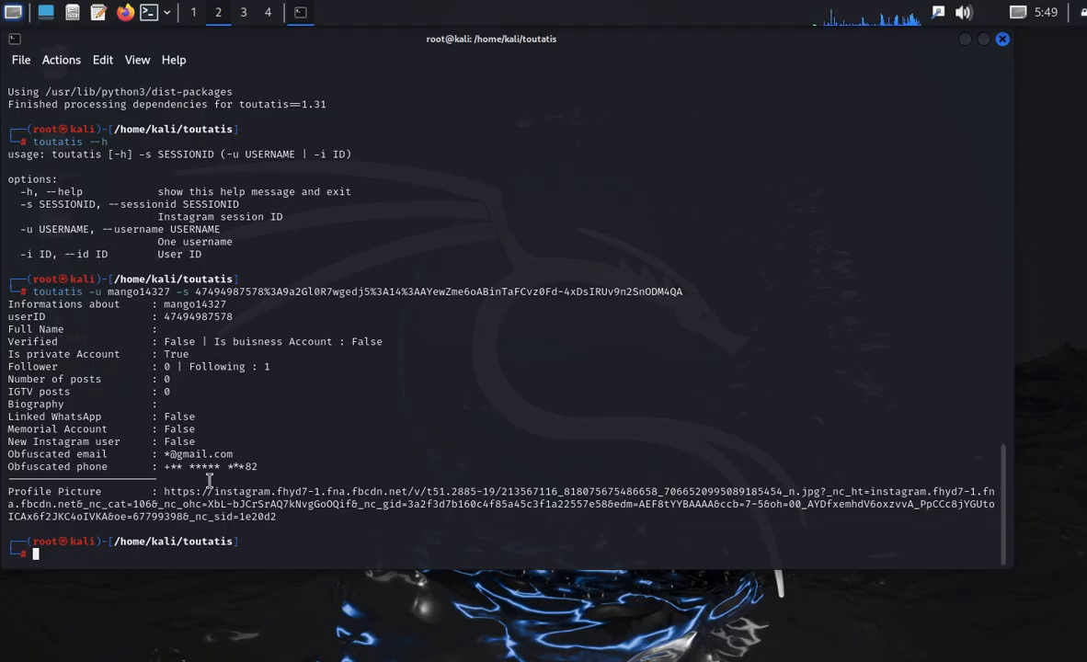
{"action": "mouse_move", "coordinate": [239, 450]}
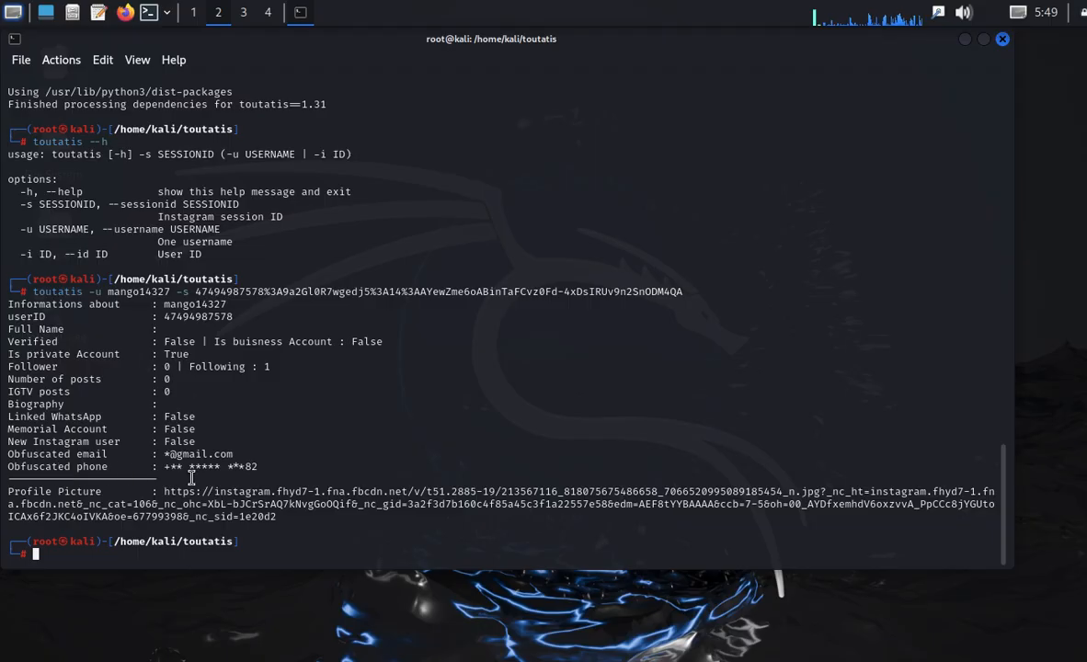
{"action": "mouse_move", "coordinate": [235, 469]}
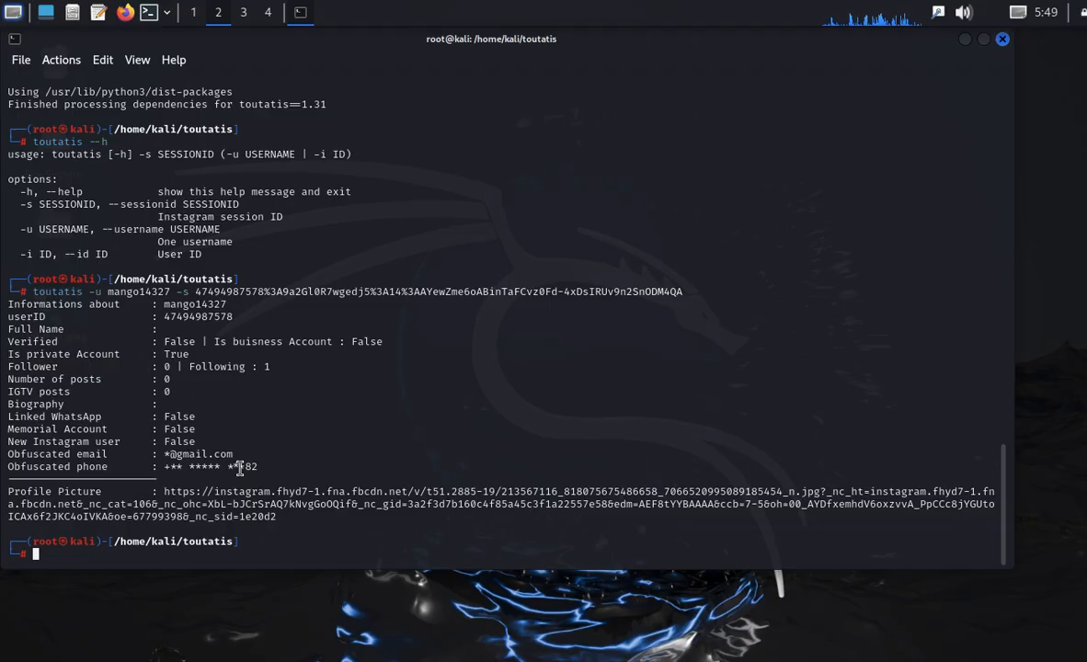
{"action": "mouse_move", "coordinate": [265, 463]}
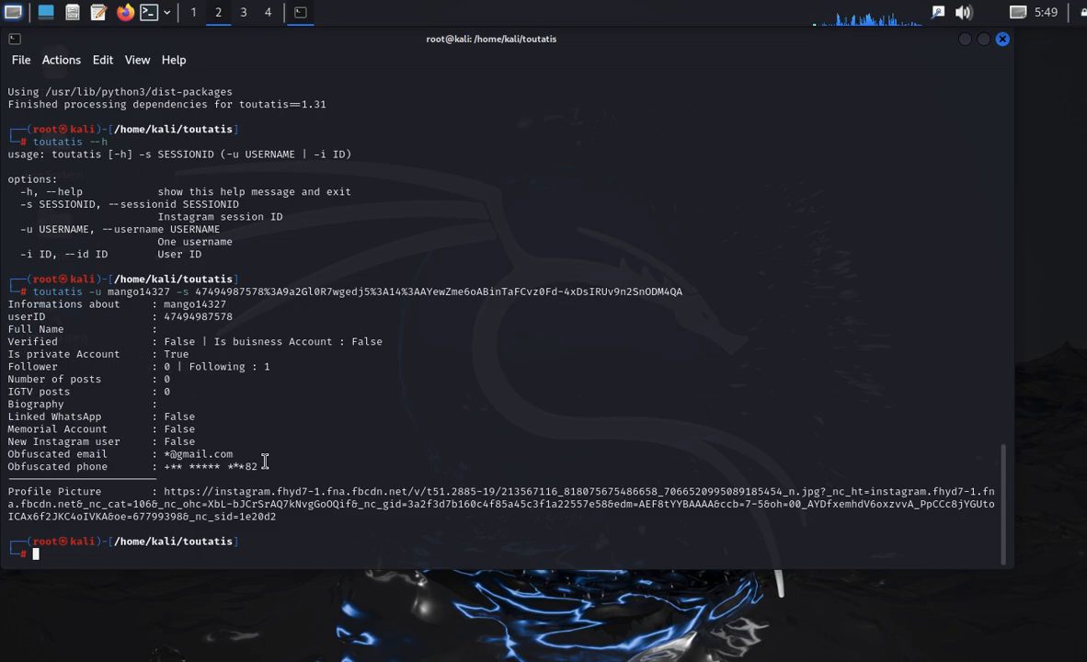
{"action": "mouse_move", "coordinate": [120, 522]}
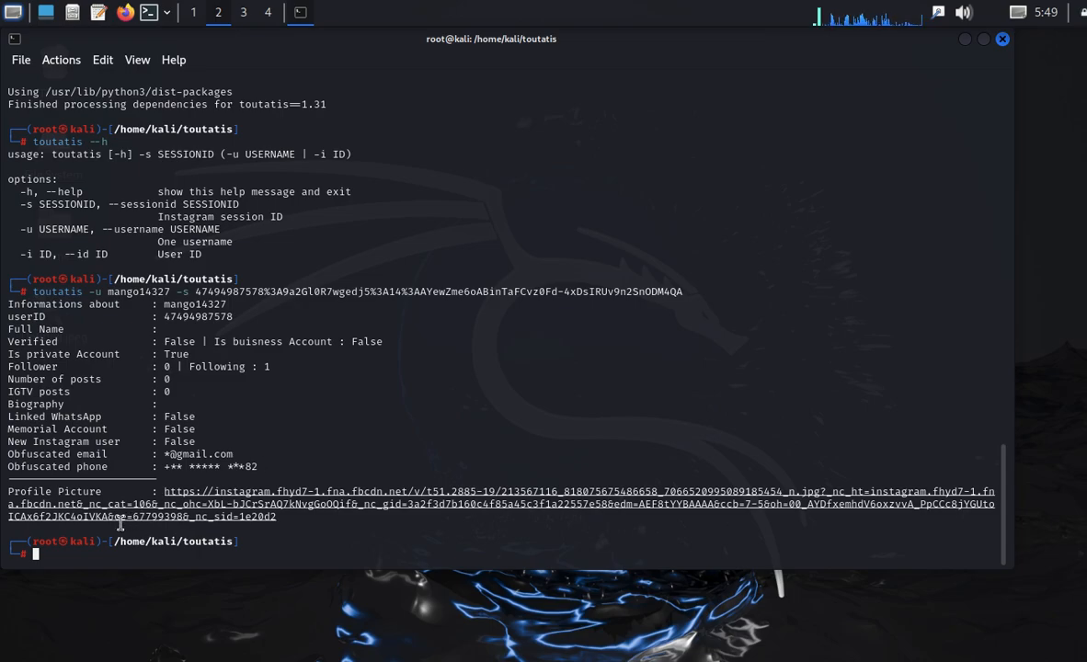
{"action": "mouse_move", "coordinate": [162, 485]}
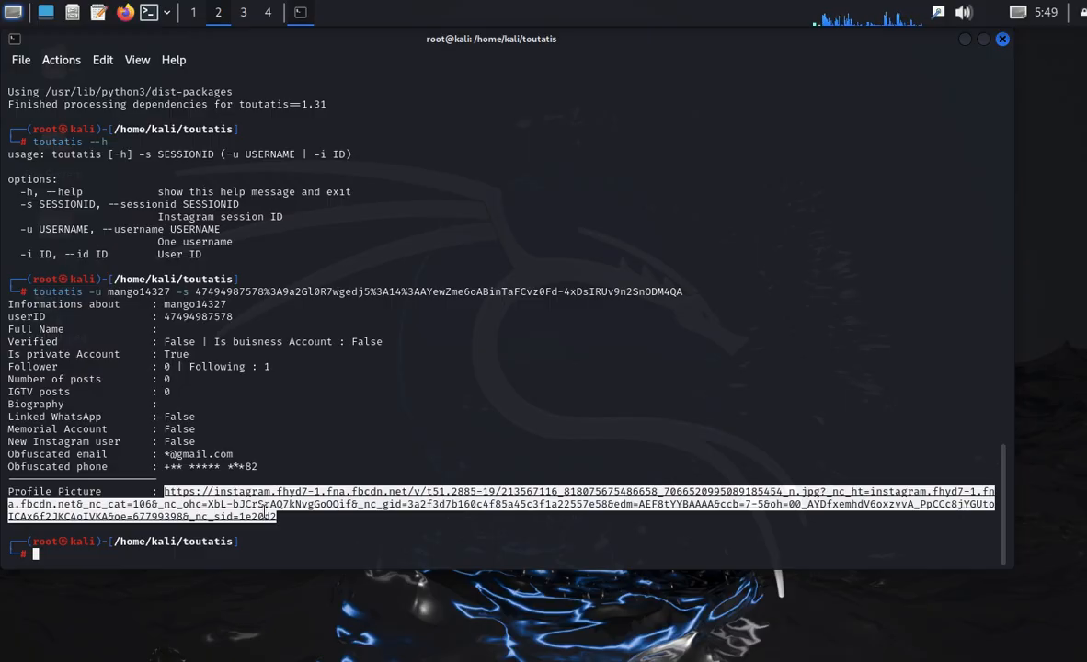
- Bring up link actions on the Profile Picture URL in the toutatis output
{"action": "right_click", "coordinate": [267, 515]}
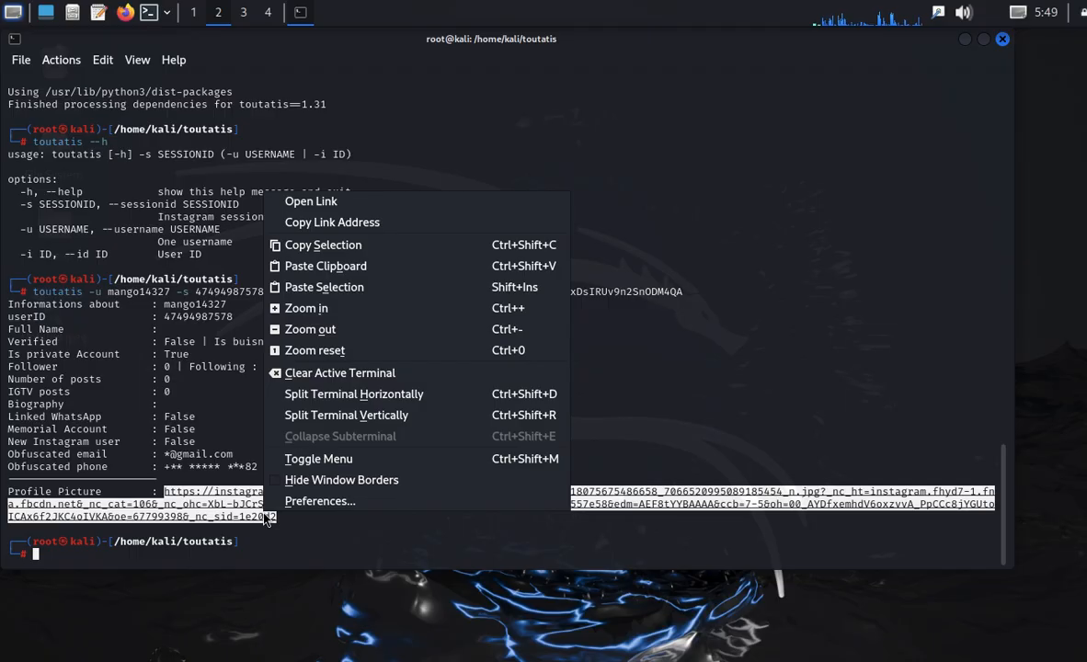
{"action": "mouse_move", "coordinate": [310, 200]}
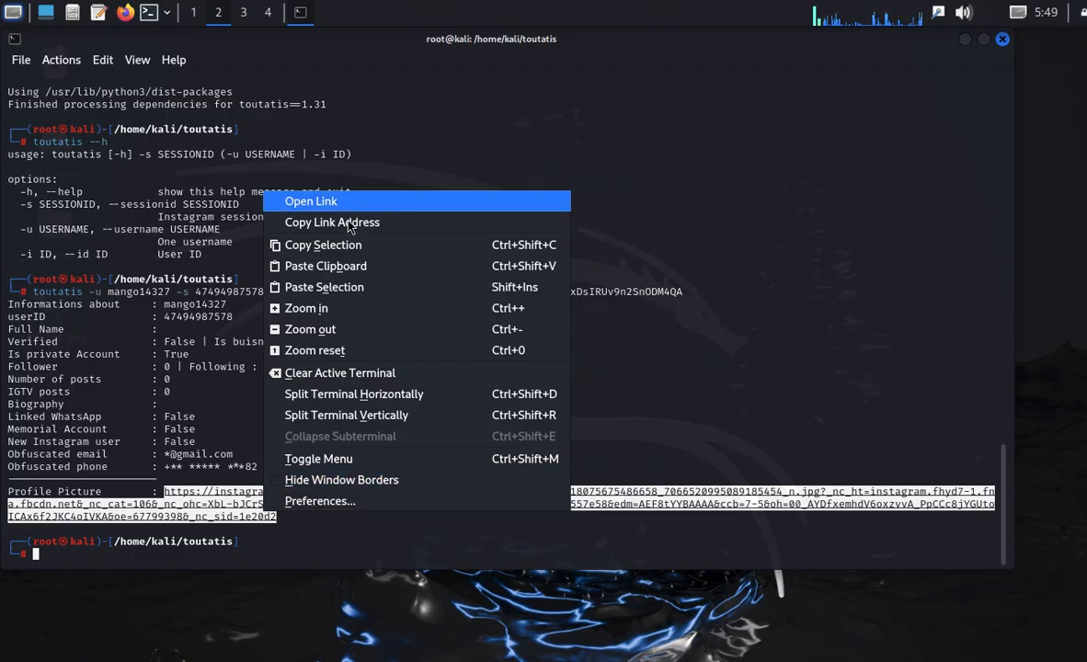
{"action": "mouse_move", "coordinate": [342, 250]}
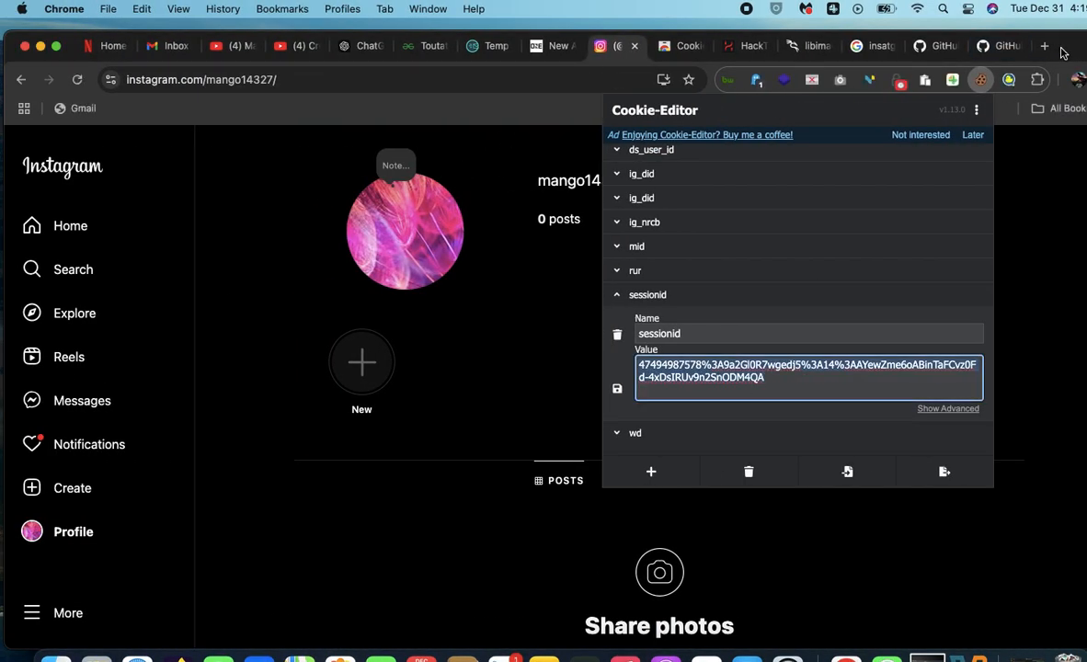
- Start a new Chrome tab for viewing the copied profile picture URL
{"action": "left_click", "coordinate": [1044, 46]}
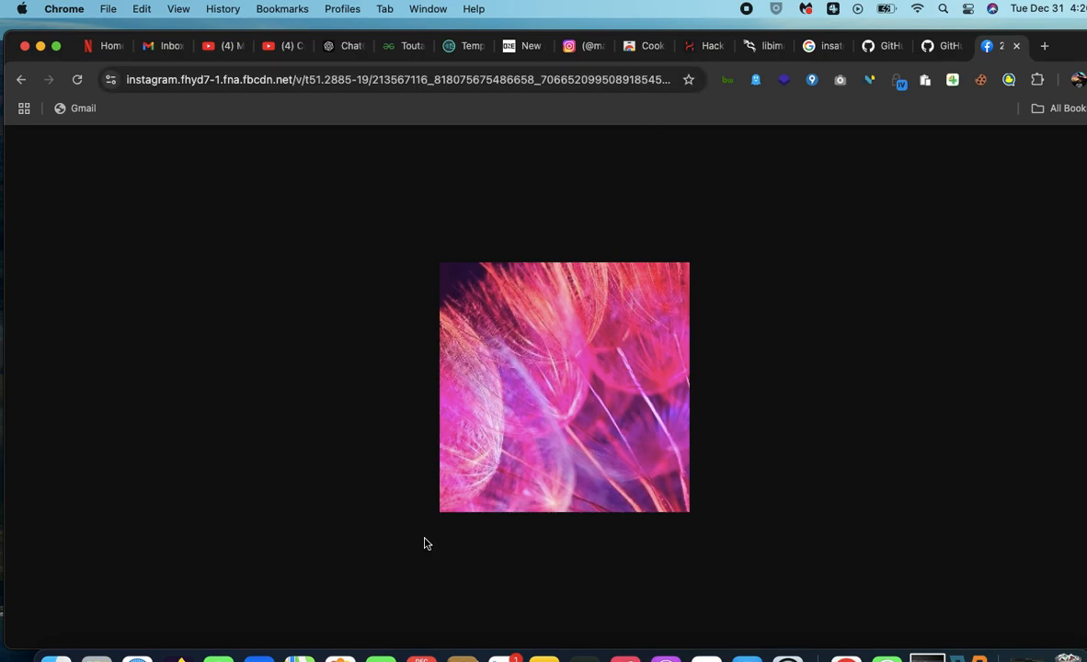
{"action": "mouse_move", "coordinate": [537, 337]}
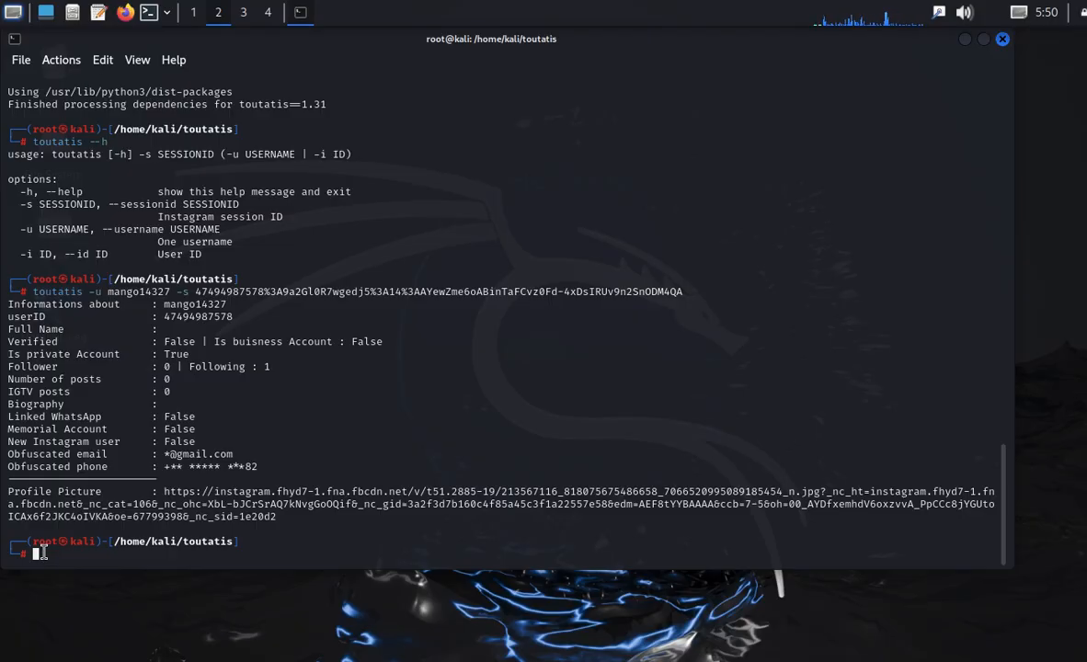
{"action": "mouse_move", "coordinate": [193, 316]}
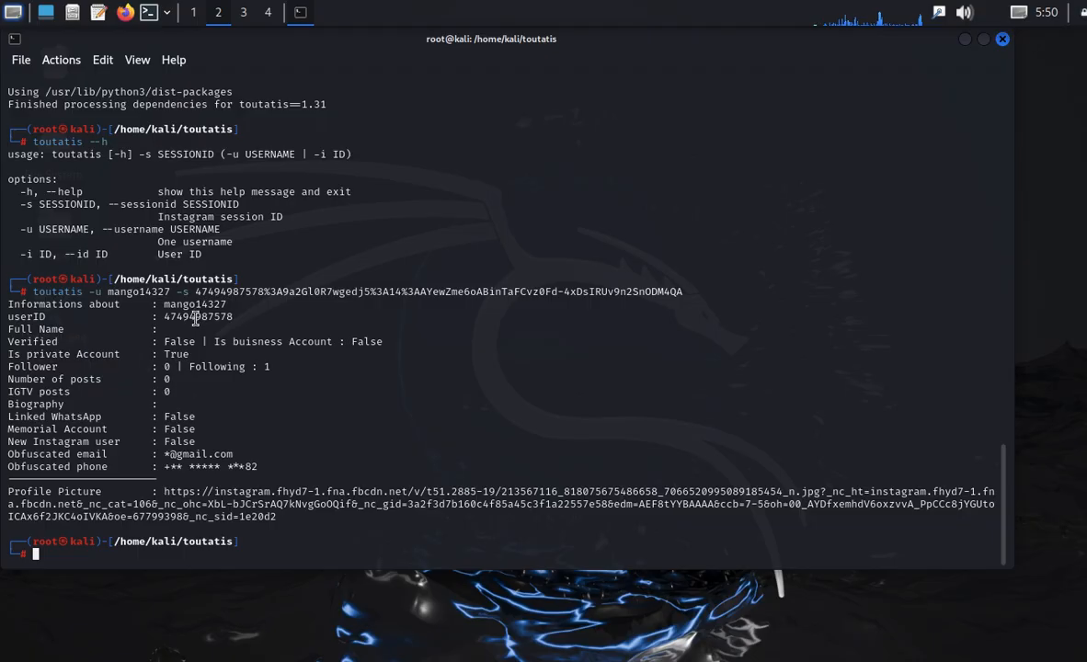